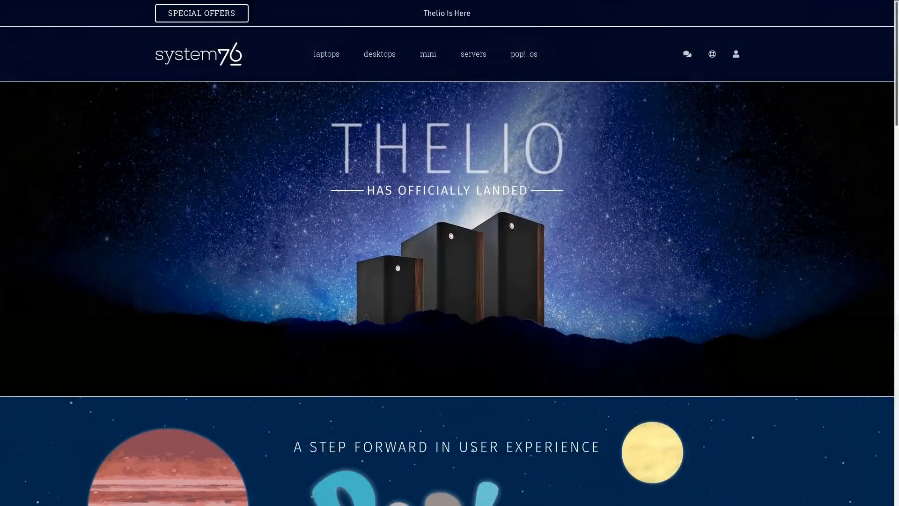
- Scroll the System76 homepage past the Thelio banner down to the Oryx Pro feature details
scroll("down", 3)
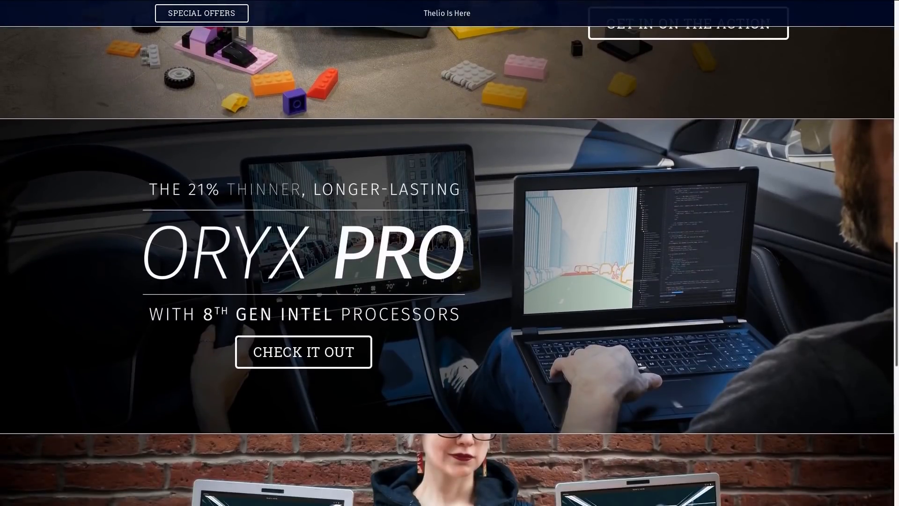
scroll("down", 3)
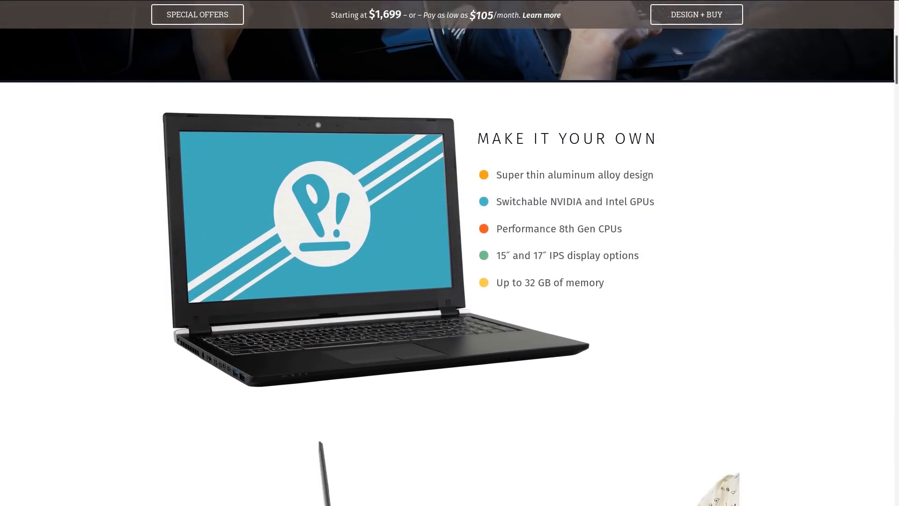
scroll("down", 3)
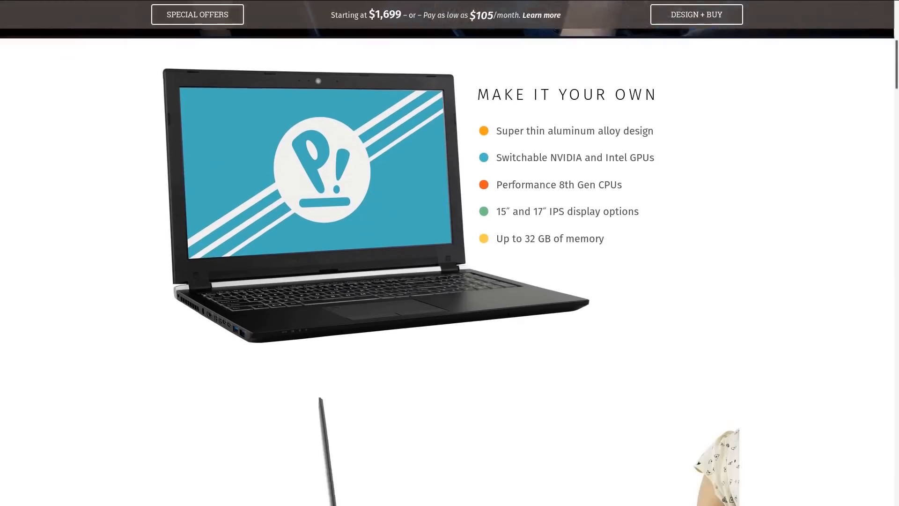
scroll("down", 3)
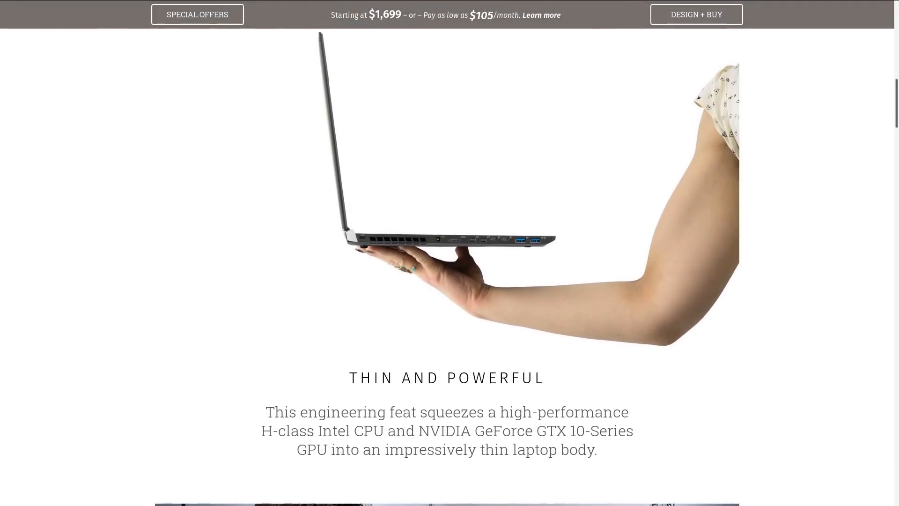
scroll("down", 3)
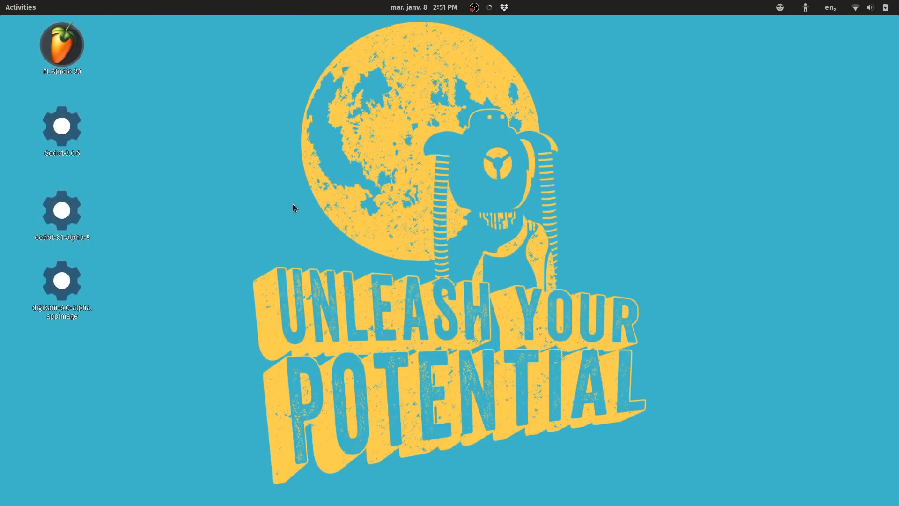
left_click(62, 211)
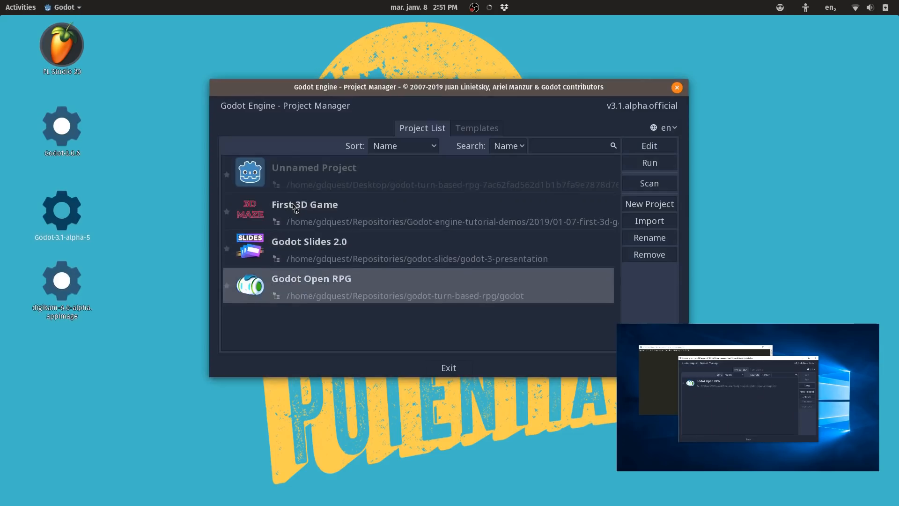
double_click(311, 286)
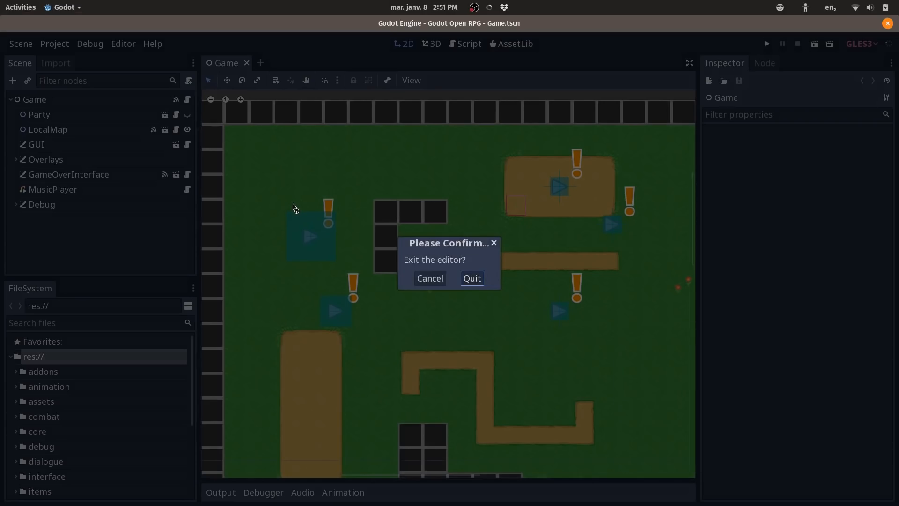
left_click(429, 278)
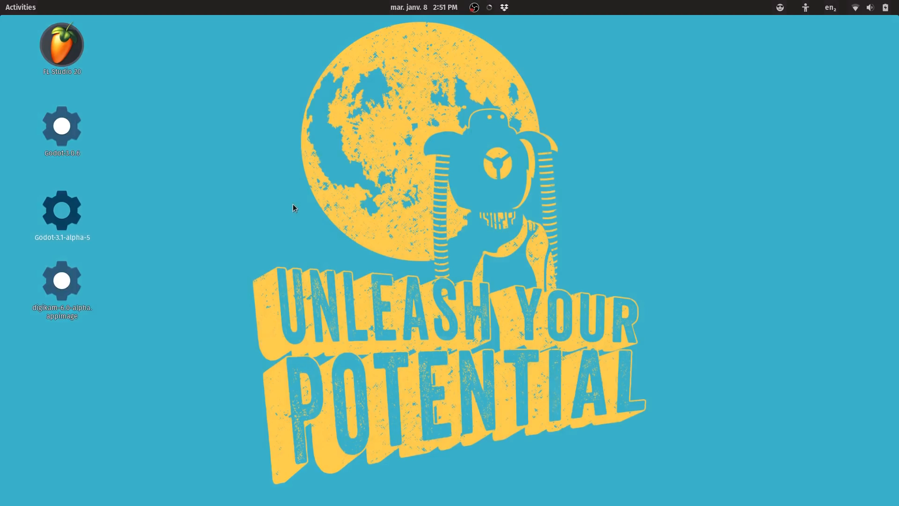
- Launch Darktable and then Krita from the Activities search
type("darkt")
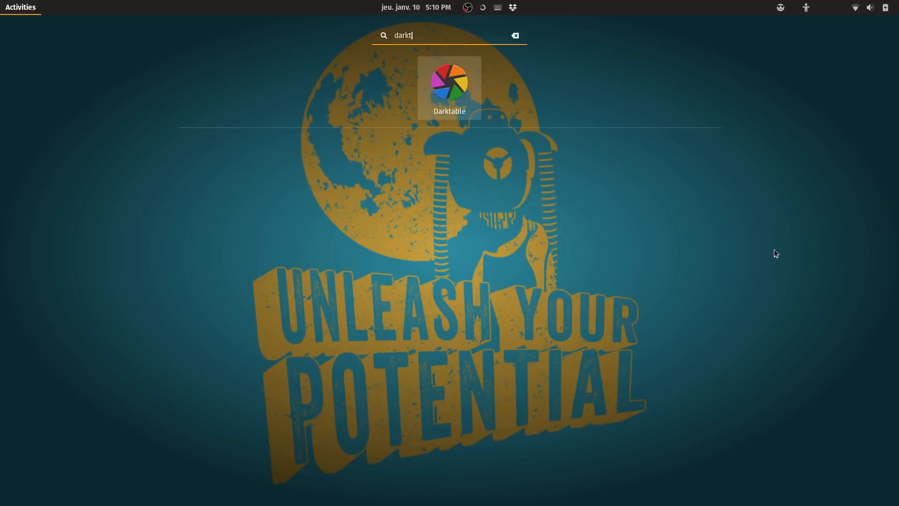
left_click(448, 87)
type("g")
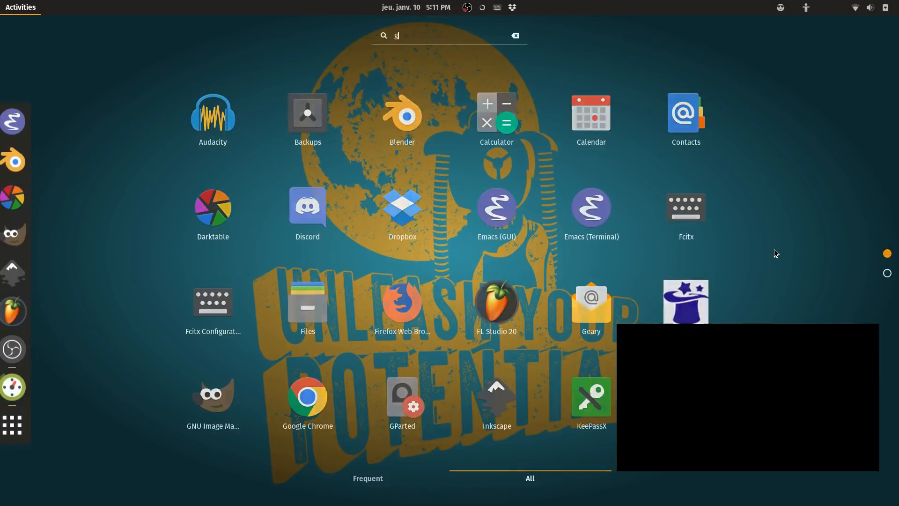
left_click(212, 395)
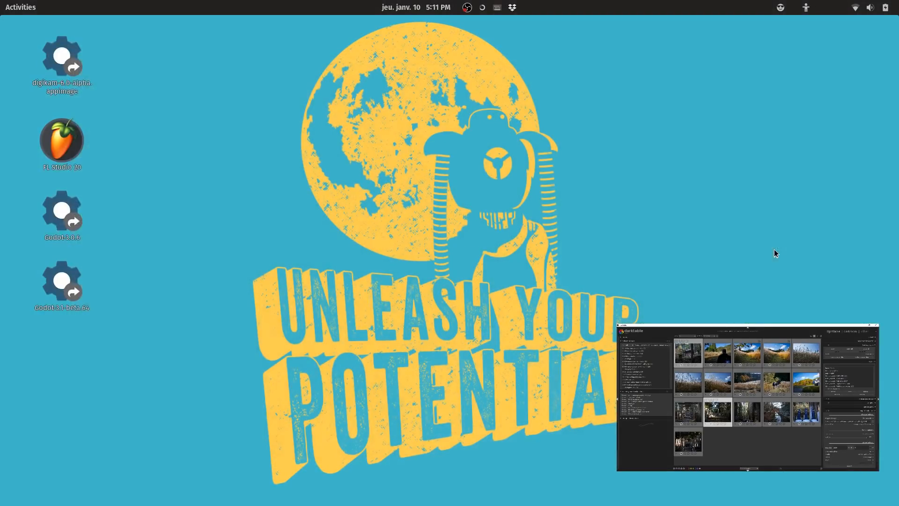
type("krit")
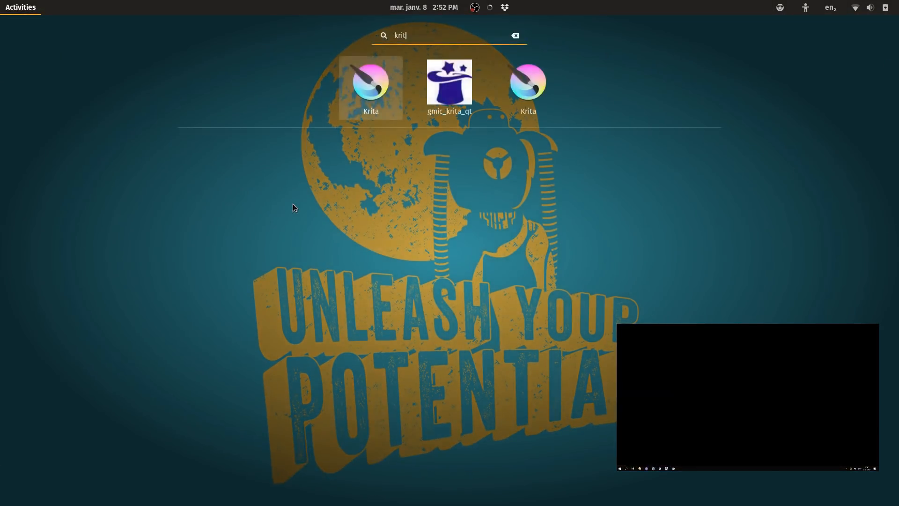
left_click(371, 80)
type("blen")
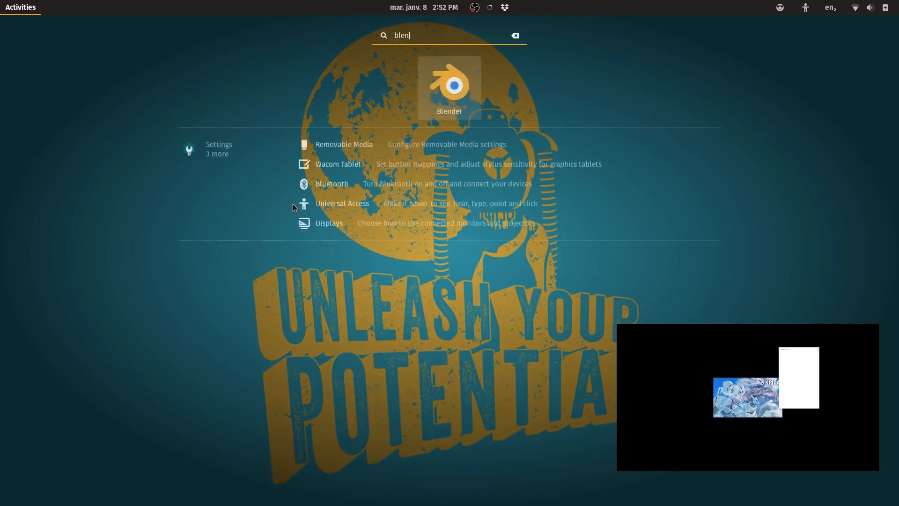
- Launch Blender from the search, then quit it with Ctrl+Q and confirm
left_click(449, 87)
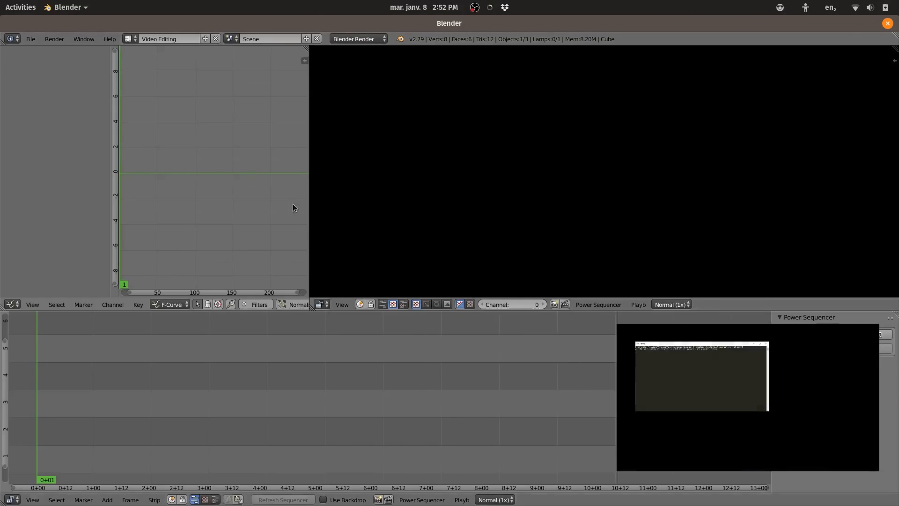
key("ctrl+q")
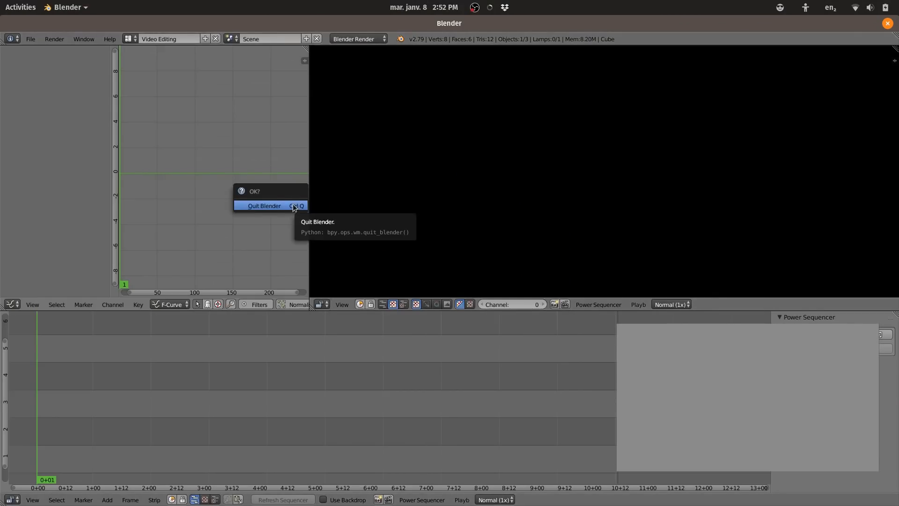
left_click(264, 206)
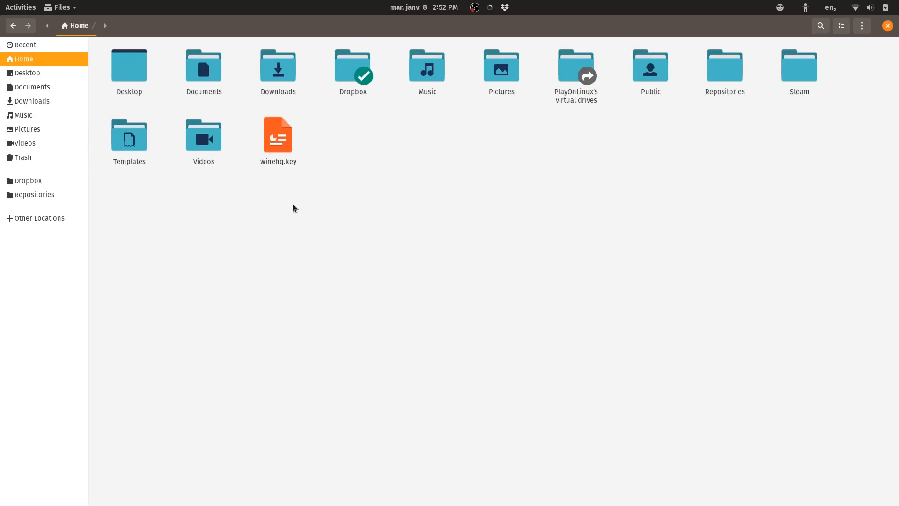
- Search the home folder for 'files', return to Home, and close the file manager
type("files")
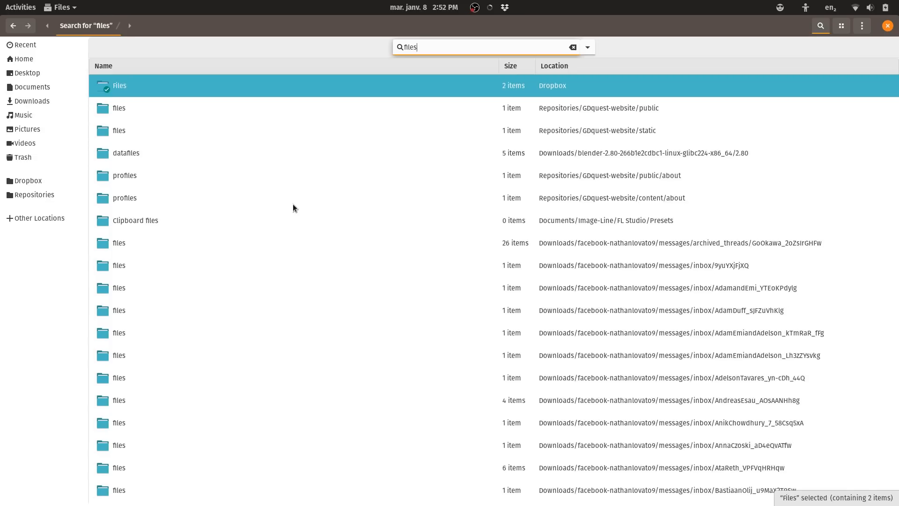
left_click(23, 58)
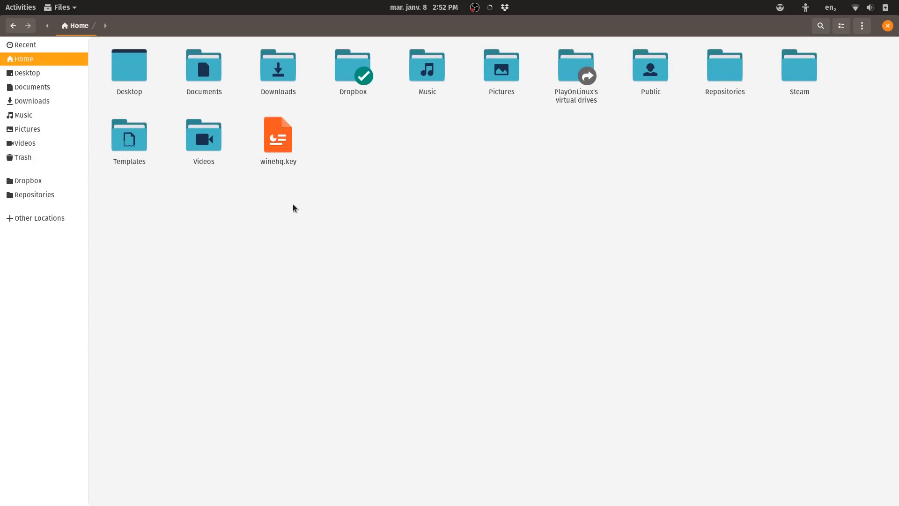
left_click(885, 26)
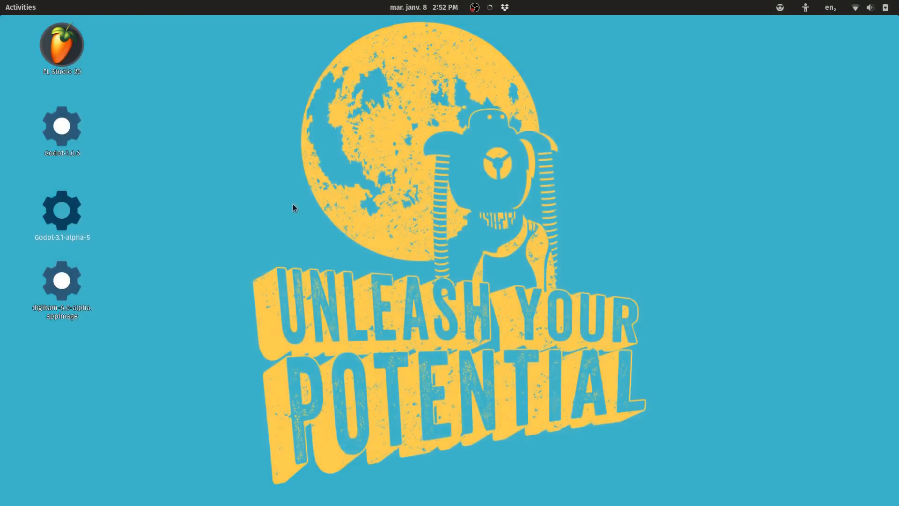
- Search Everything for 'godot.e' and the wildcard '*.', then bring up the GNOME overview
left_click(20, 7)
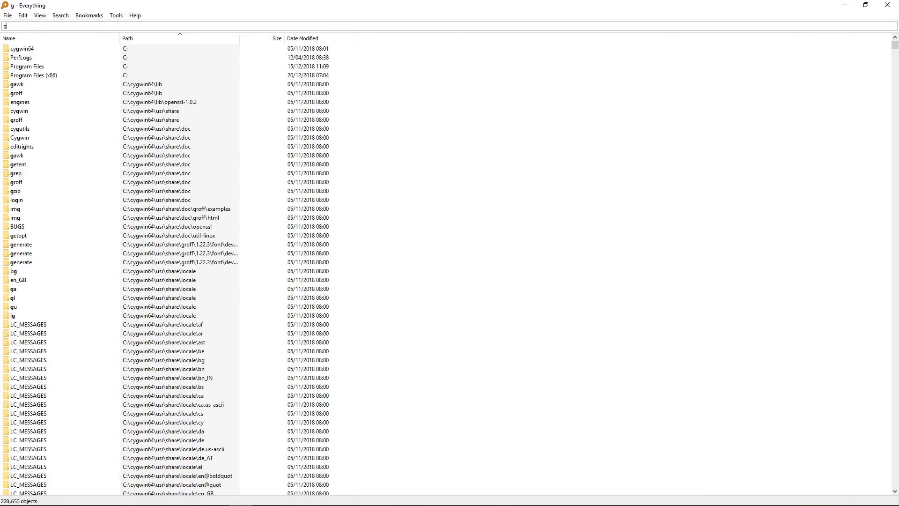
key("ctrl+a")
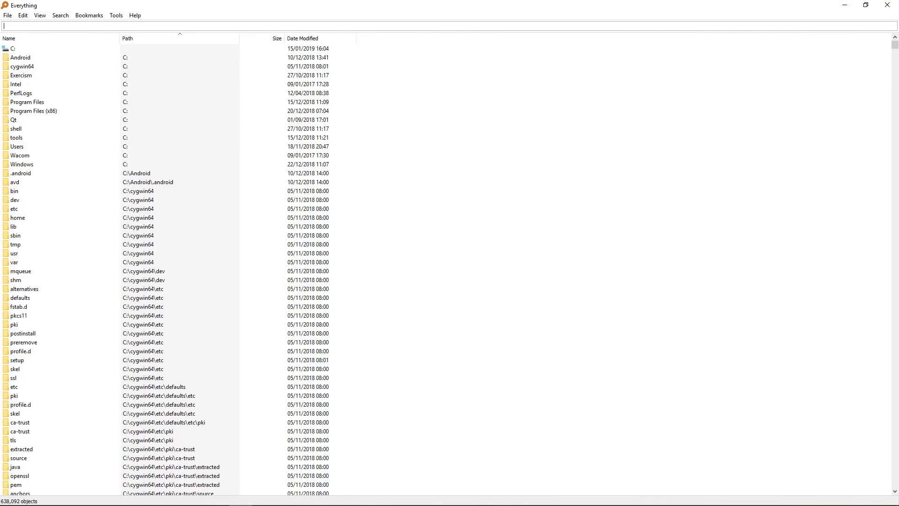
type("godot.e")
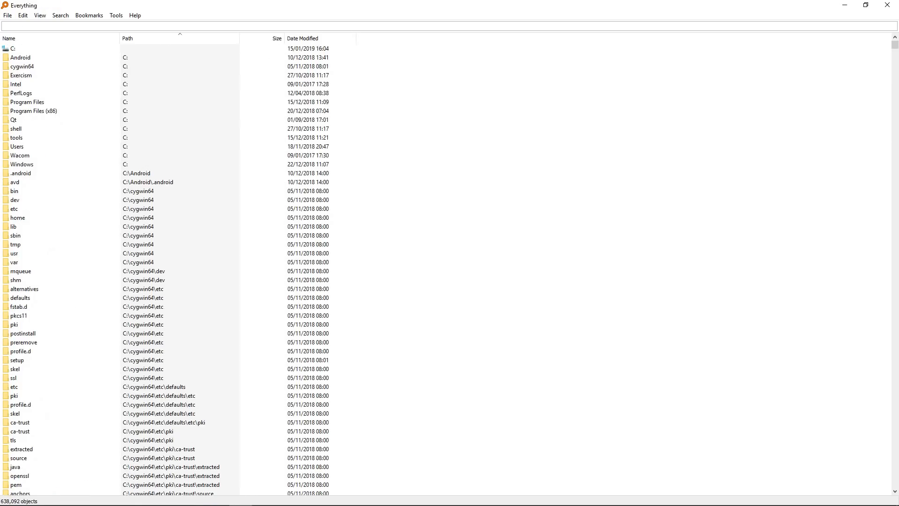
type("*.j")
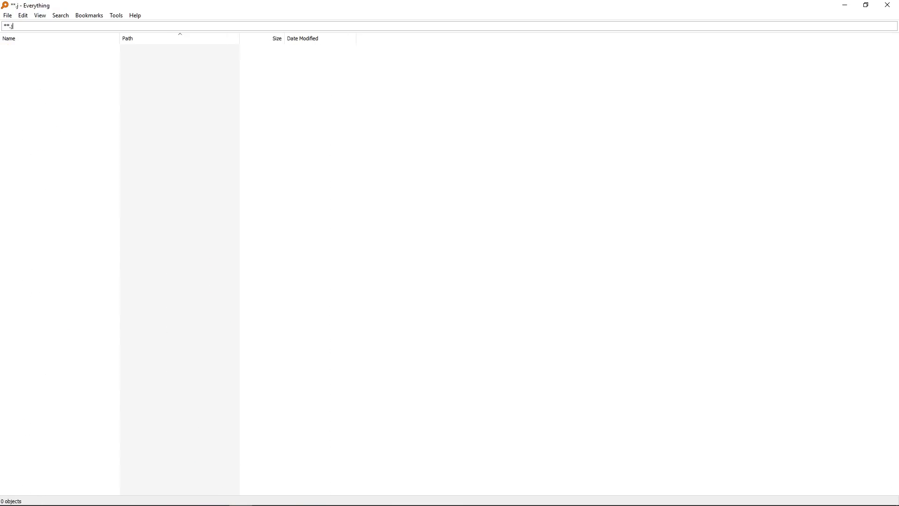
key("Super")
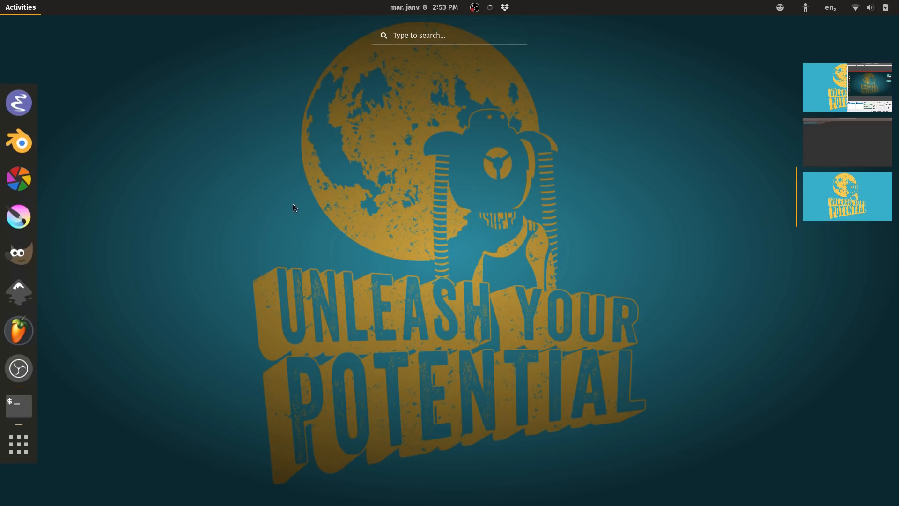
- Search the overview for 'gimp' then 'accounting' and open the top accounting result
type("gimp")
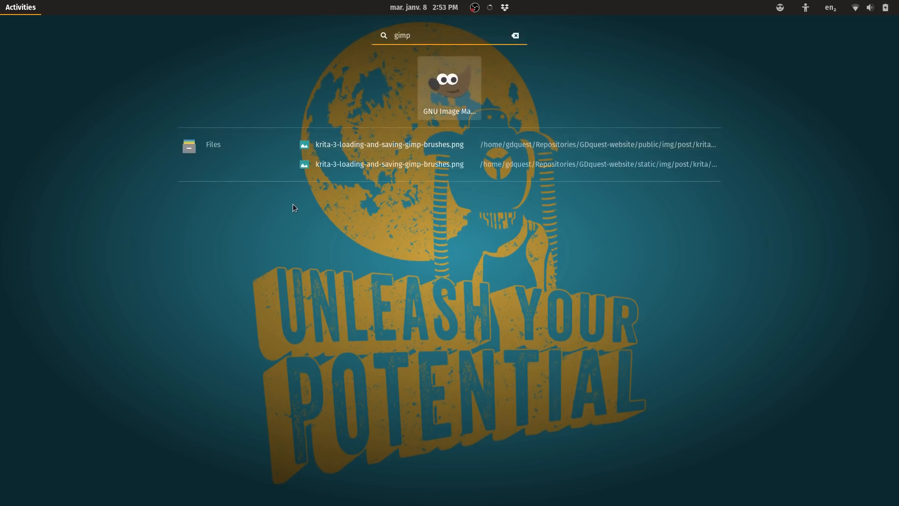
type("c")
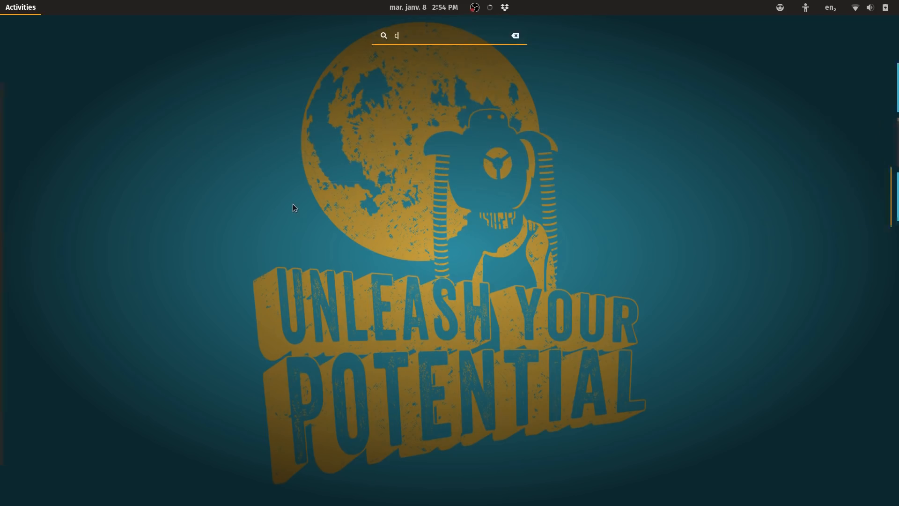
type("accounting")
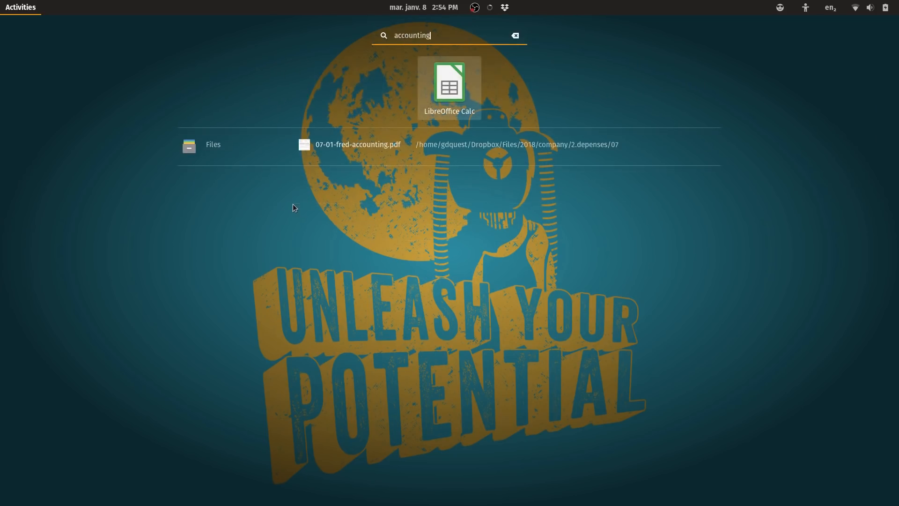
left_click(514, 34)
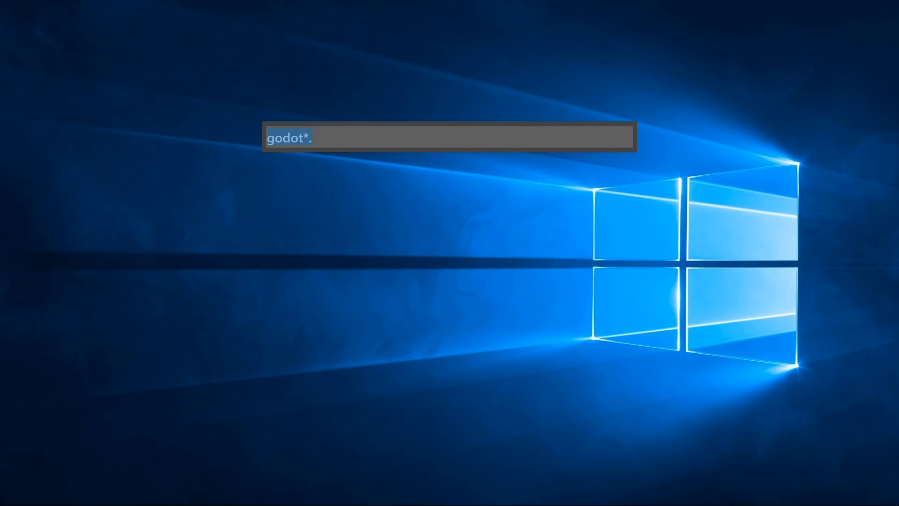
- Query the Wox launcher for '*.jpg' images
type("*.jpg")
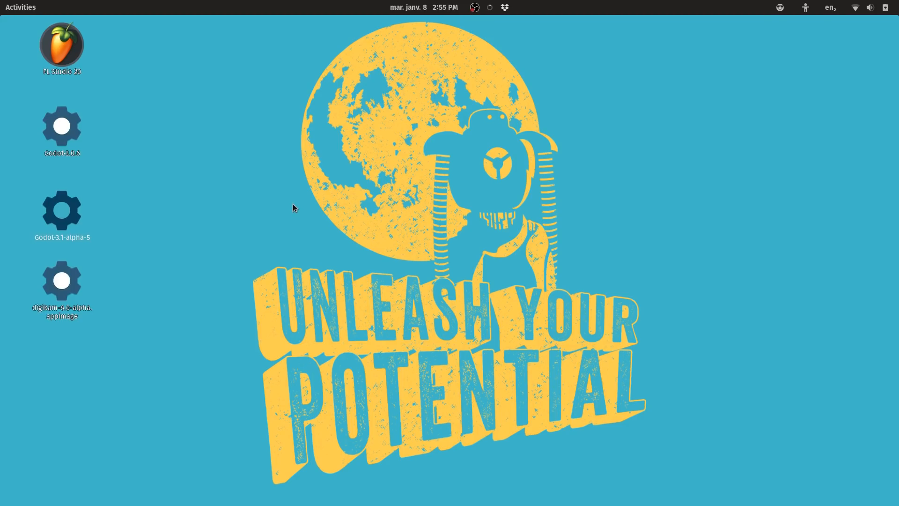
type("d")
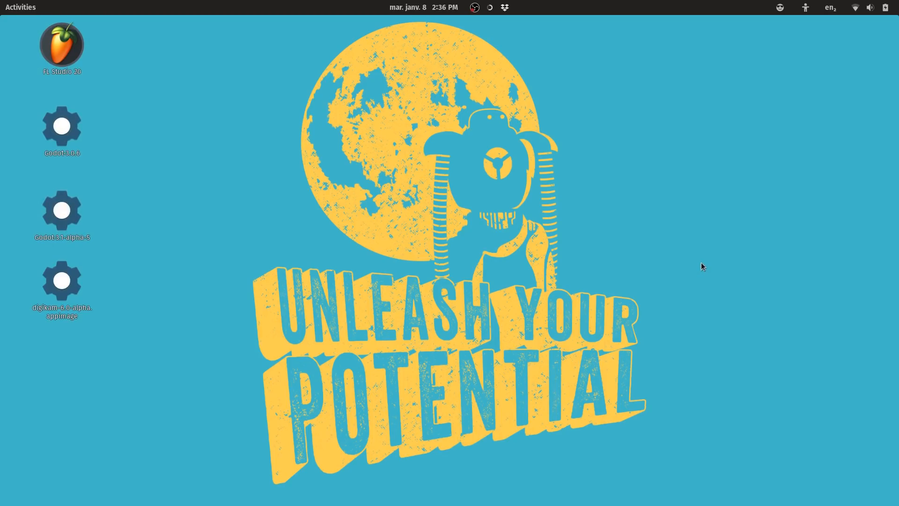
left_click(20, 7)
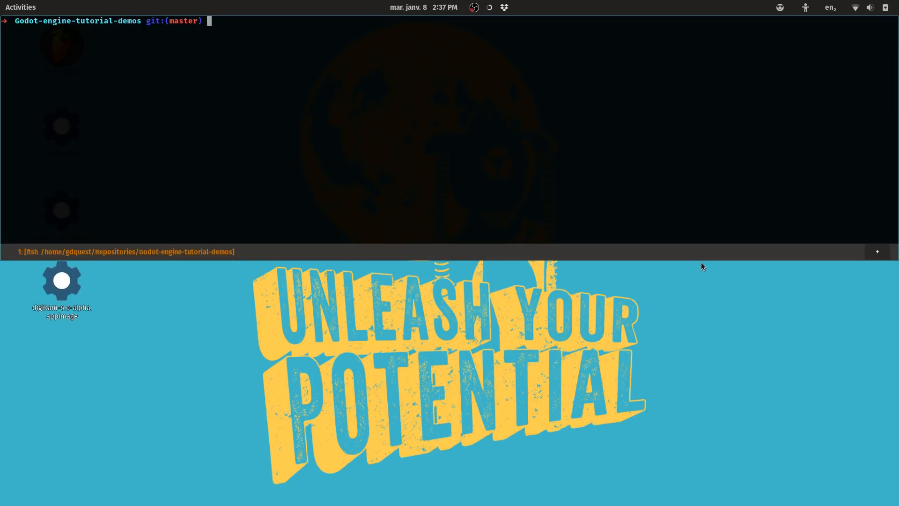
- Open the current demo repository folder in the file manager with 'nautilus .'
type("nautilus .")
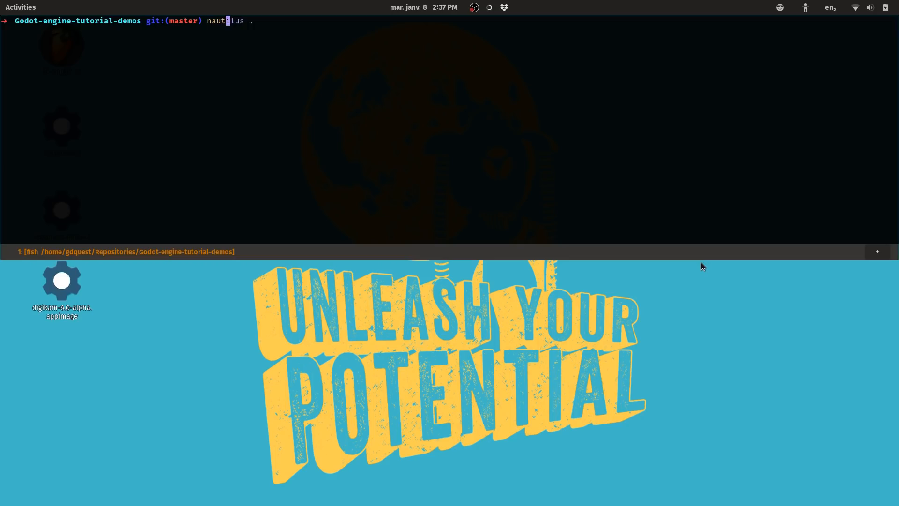
key("BackSpace")
type("git status")
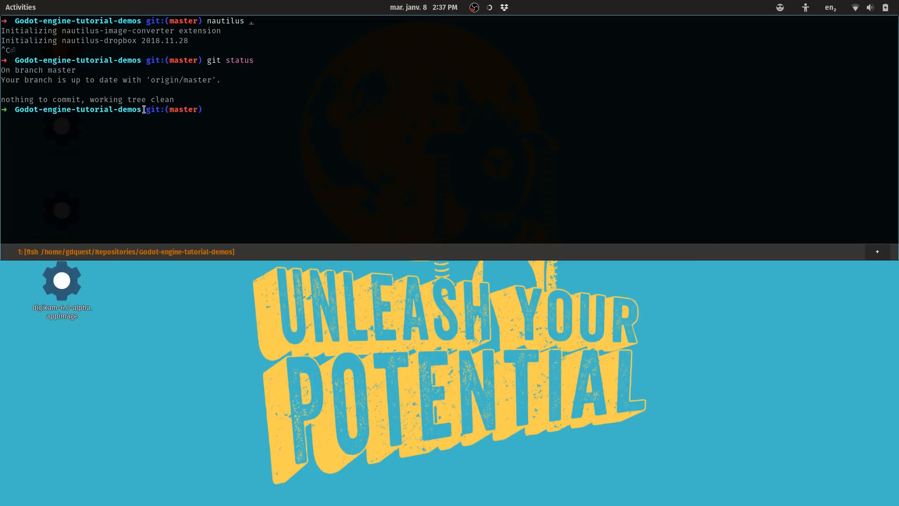
mouse_move(228, 157)
type("../")
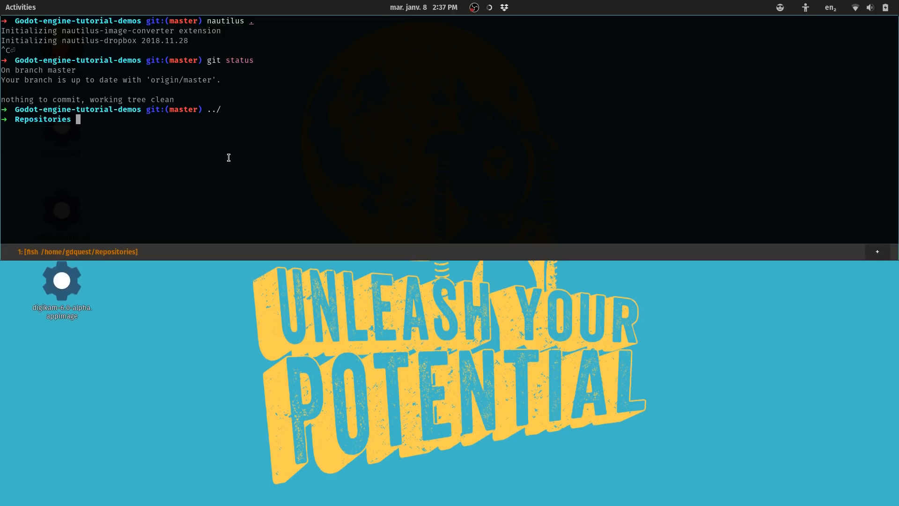
- List the Repositories folders with ls and move into Blender-power-sequencer/
type("ls")
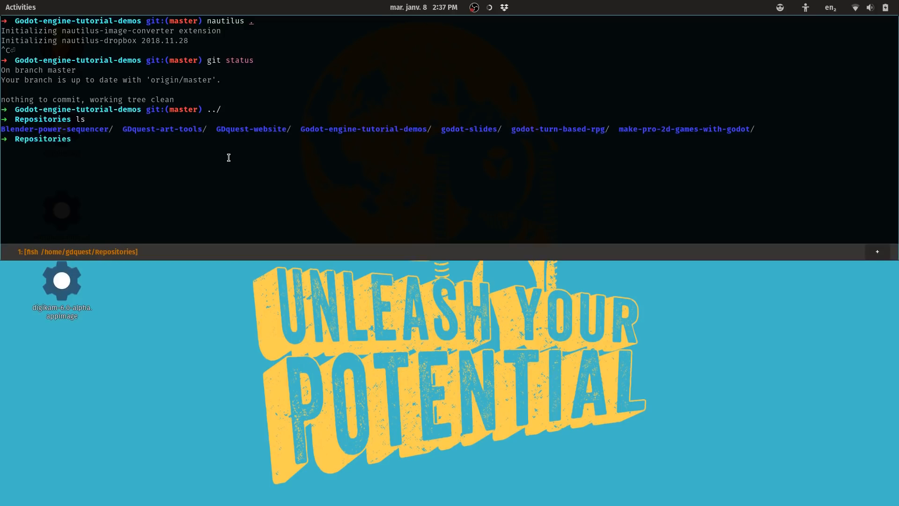
type("Blender-power-sequencer/")
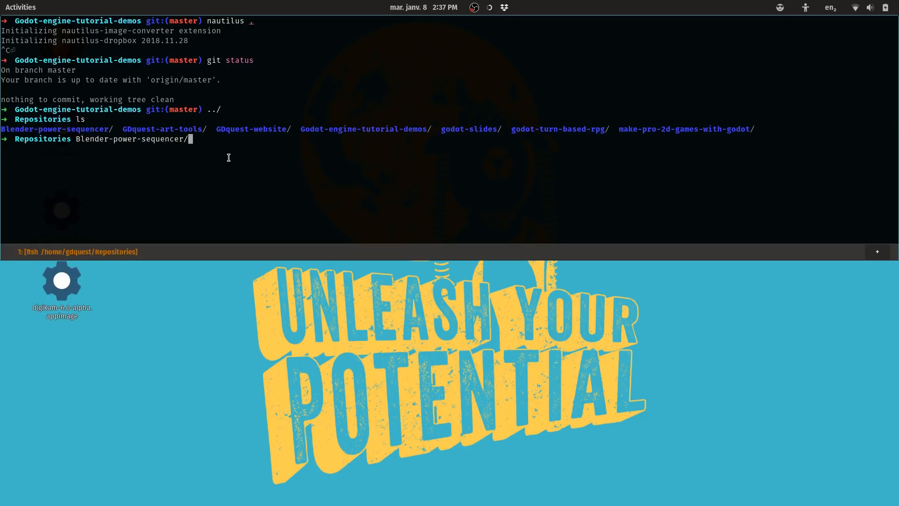
key("ctrl+u")
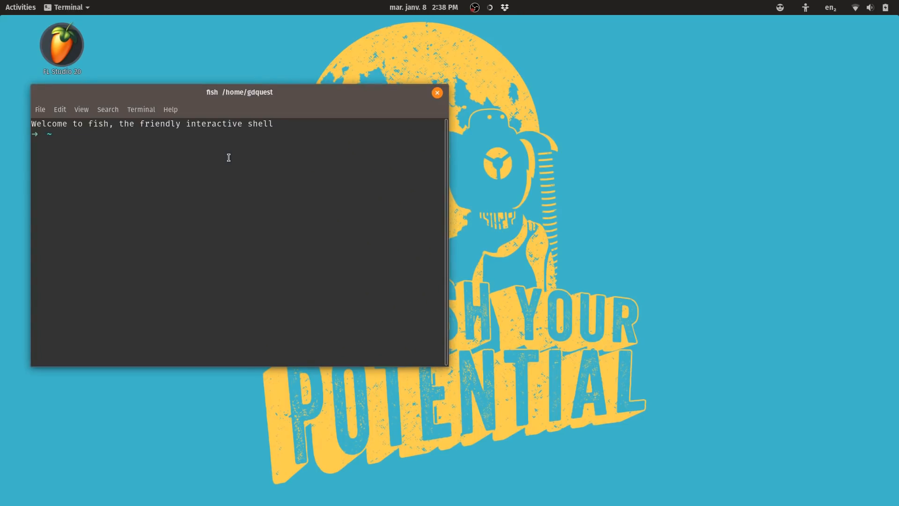
- Maximize the terminal window and enter an 'apt update' command
double_click(238, 91)
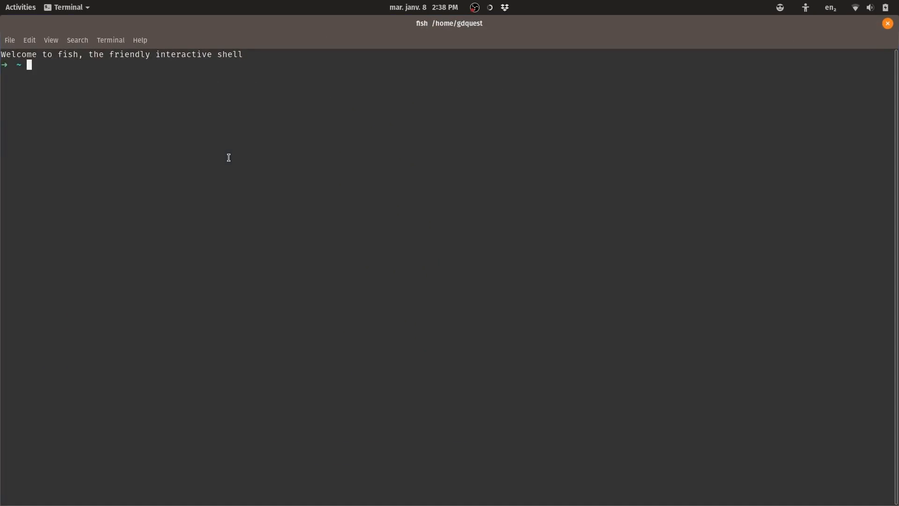
type("apt update")
type("z")
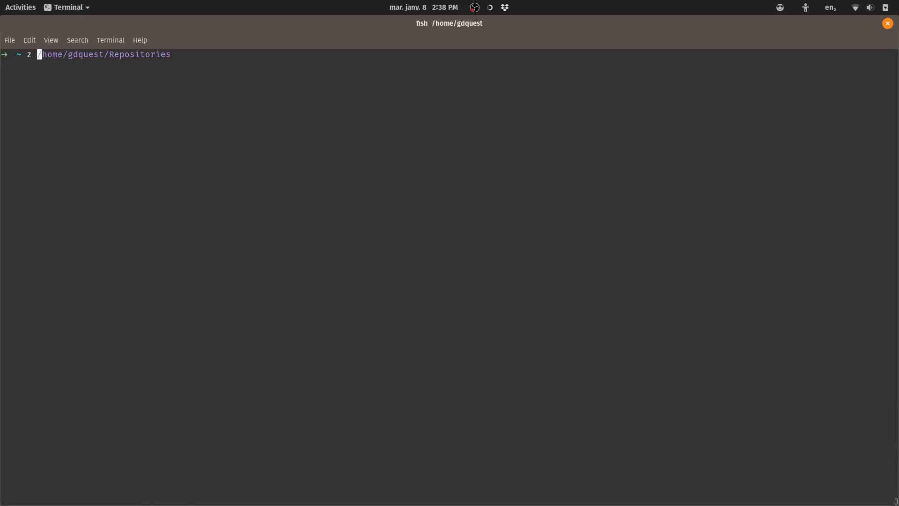
- Jump into the godot-turn-based-rpg folder with 'z rpg' and start typing 'emacs .'
type("rpg")
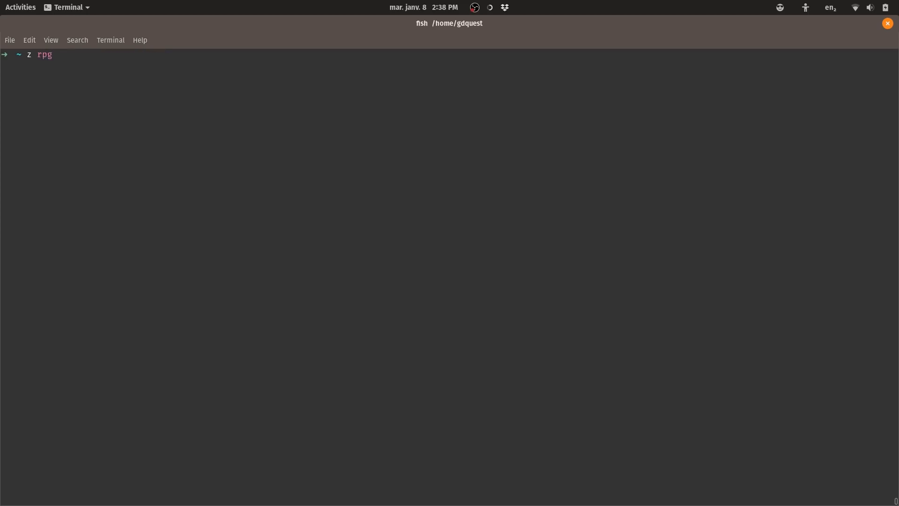
key("Tab")
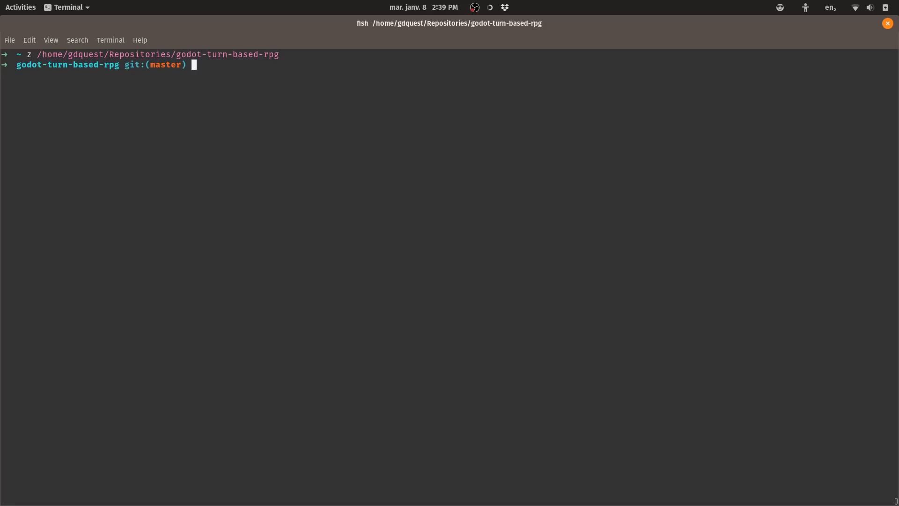
type("emacs .")
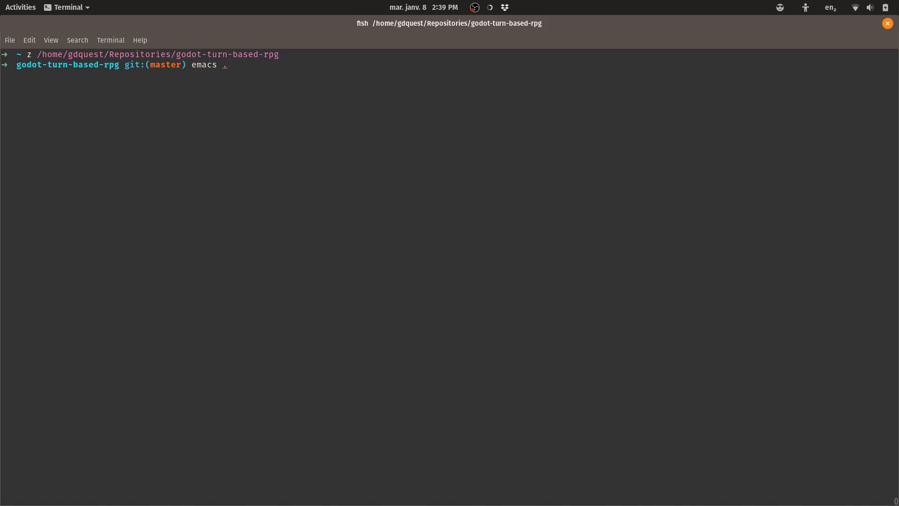
- Launch Emacs on the rpg project and answer the Magit discard-hunk prompt with y
key("Return")
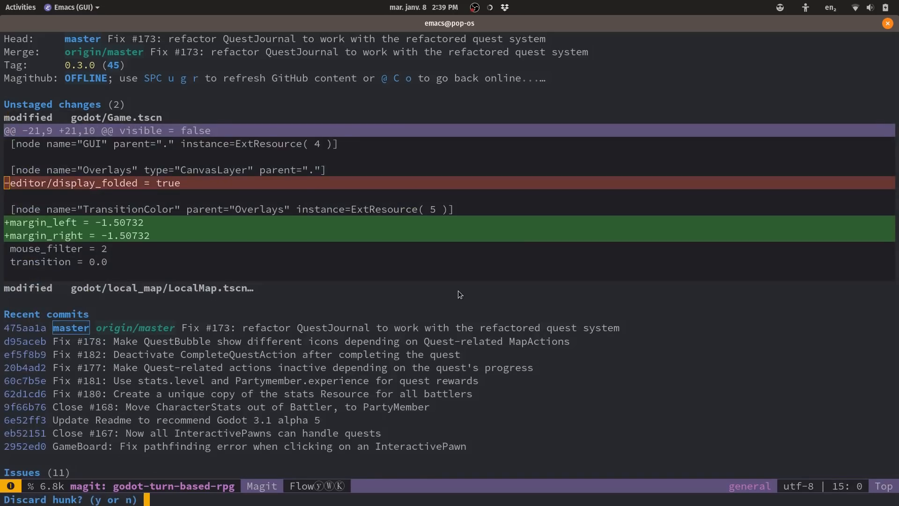
key("y")
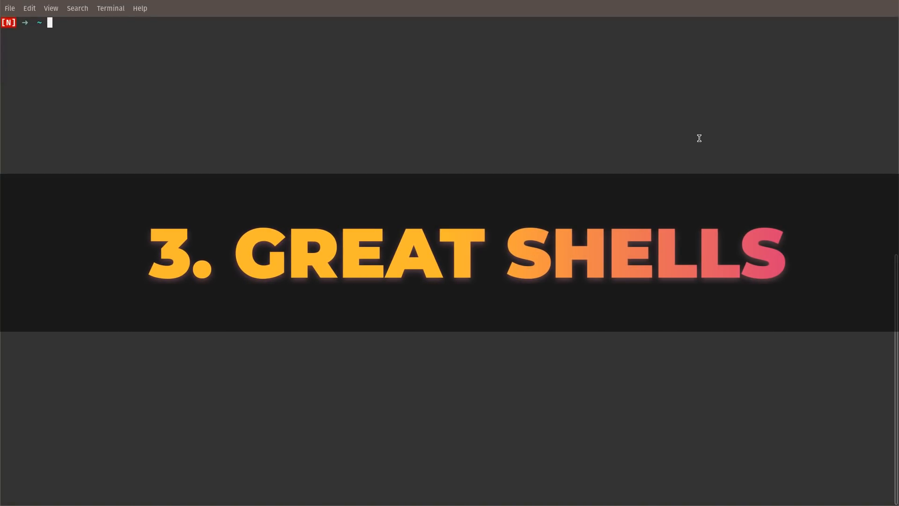
- Start the fish shell and launch Emacs in the home folder
type("fish")
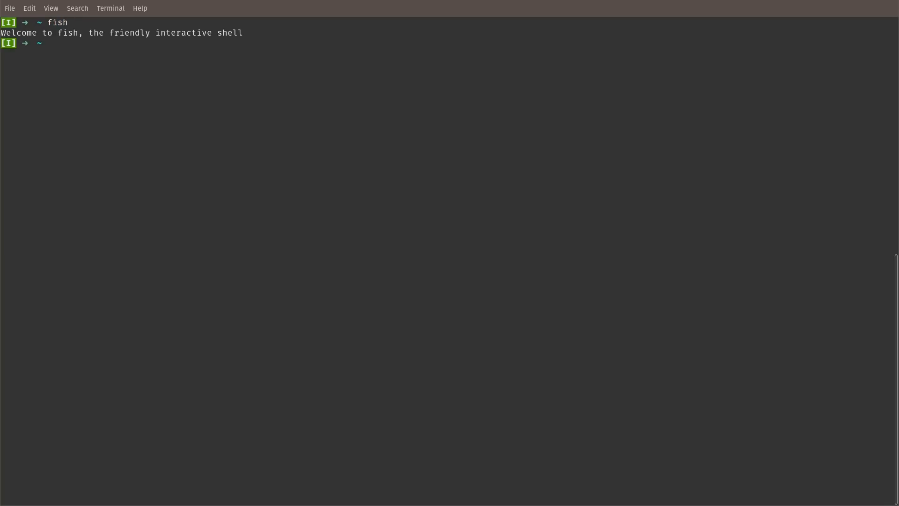
type("emacs .")
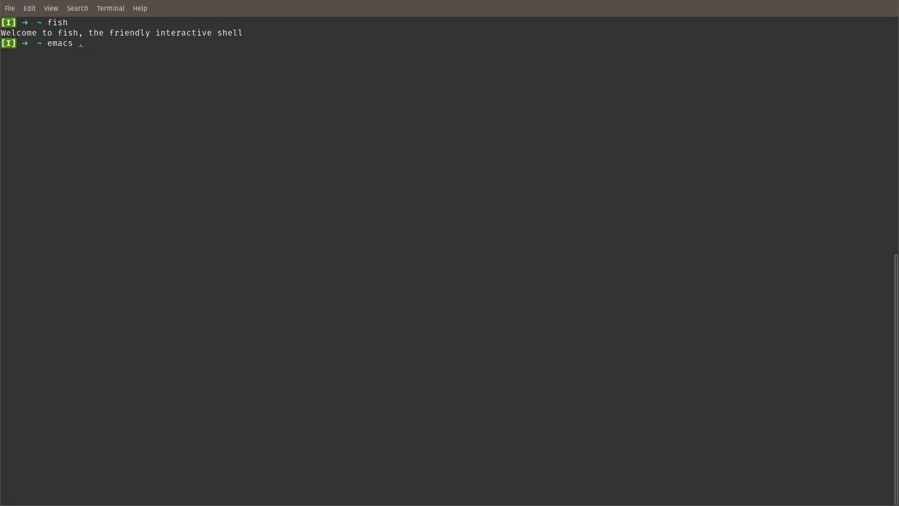
key("Return")
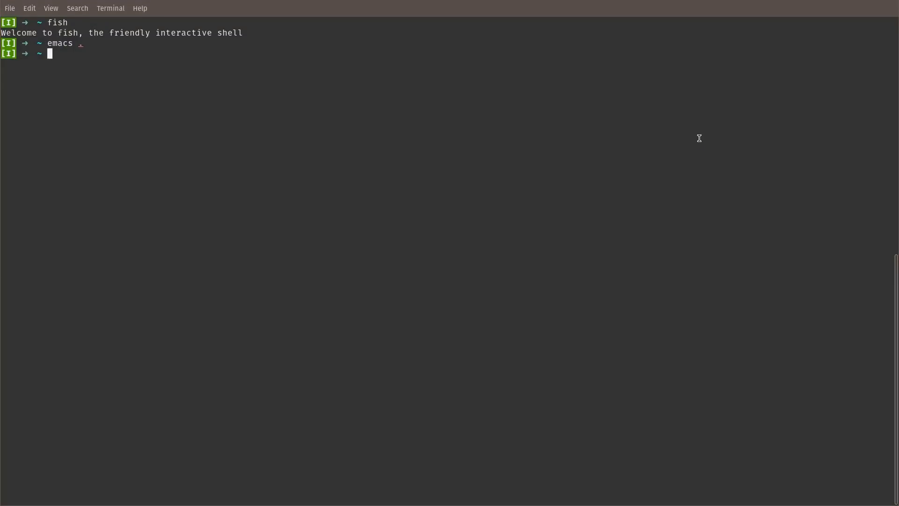
- Fuzzy-jump with z toward the godot-open-rpg path and the 'websi' website folder matches
type("z /home/gdquest/Repositories/godot-open-rpg-repo/godot")
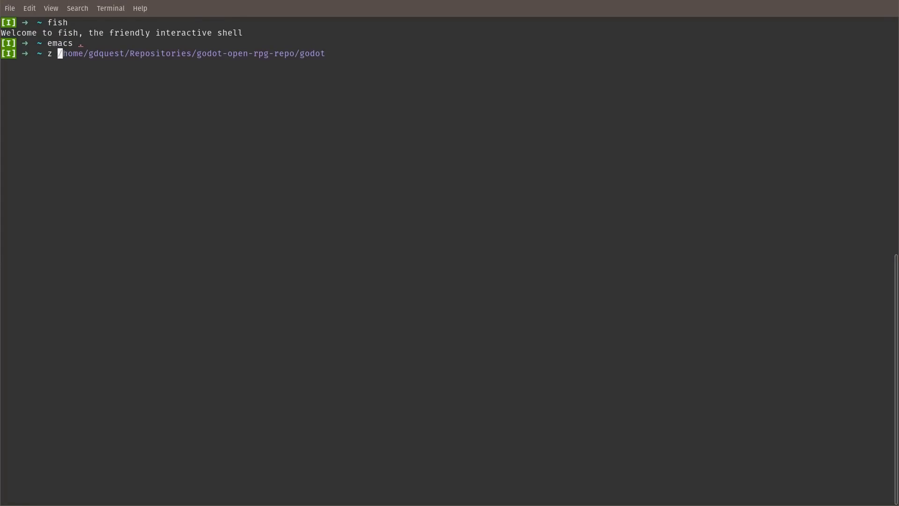
type("websi")
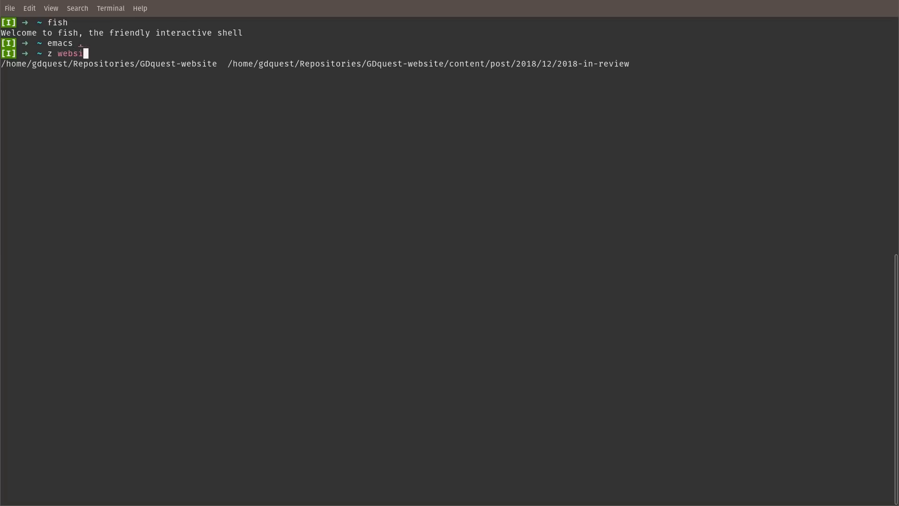
key("Tab")
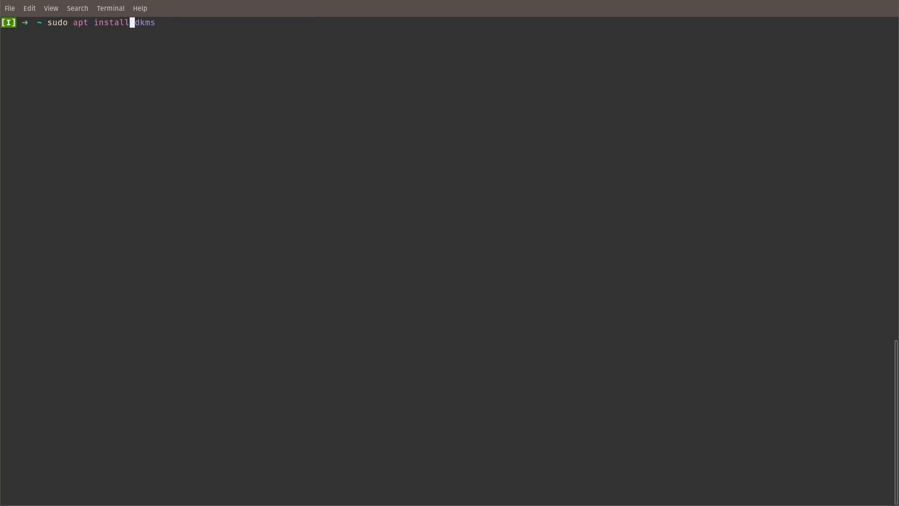
- Run sudo apt install fish (already newest), then cd to ../.. and back to ~
type("fish")
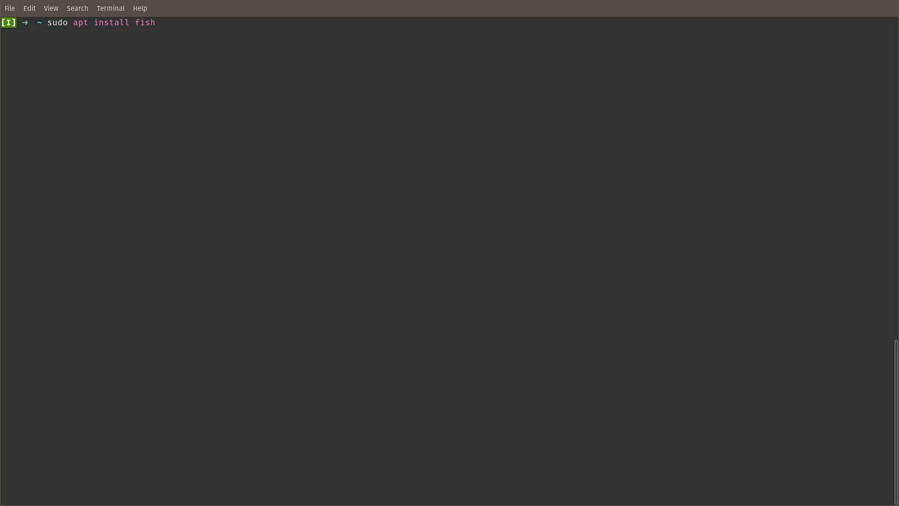
key("Escape")
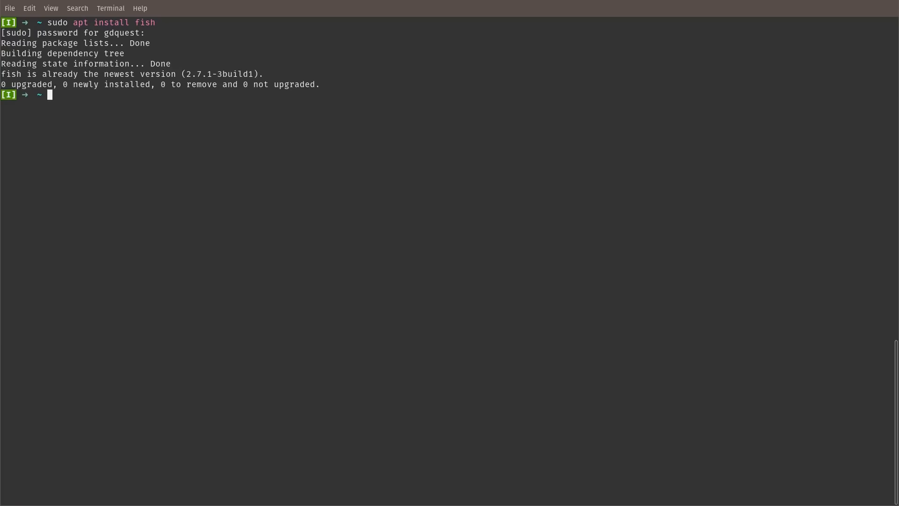
type("../..")
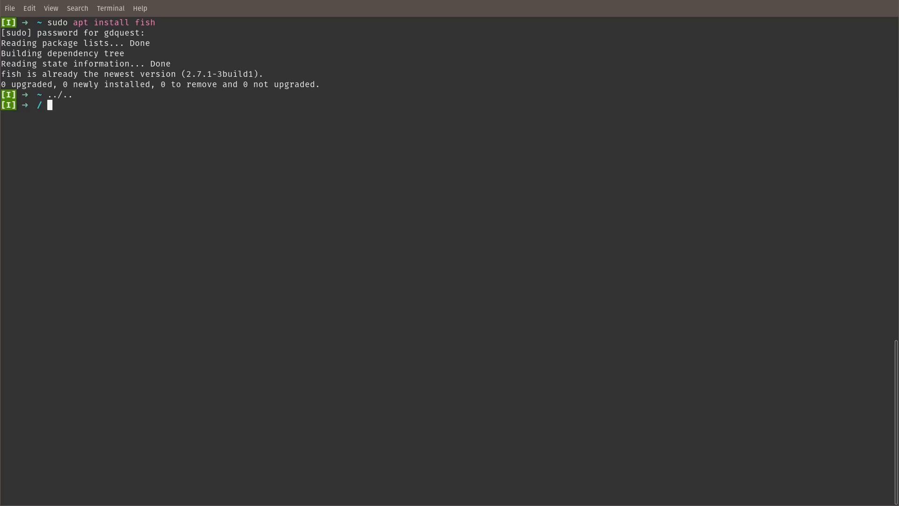
type("~_apt")
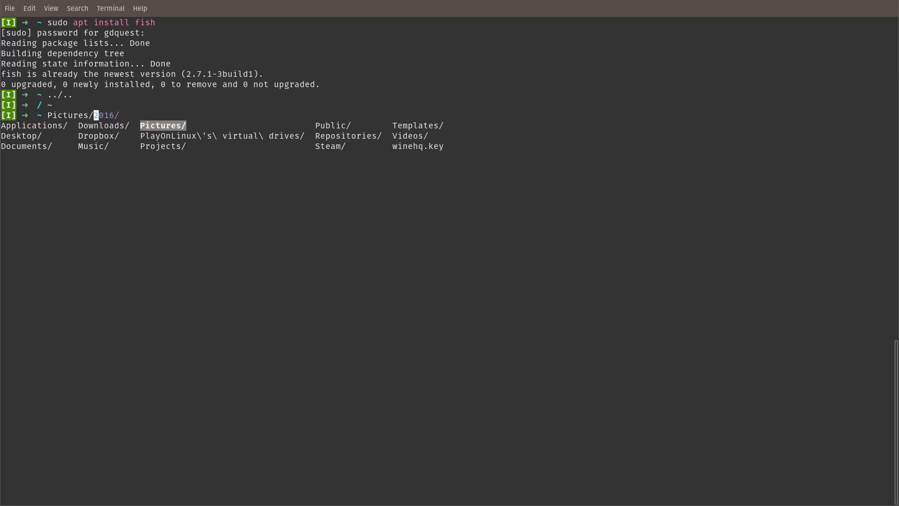
key("ctrl+c")
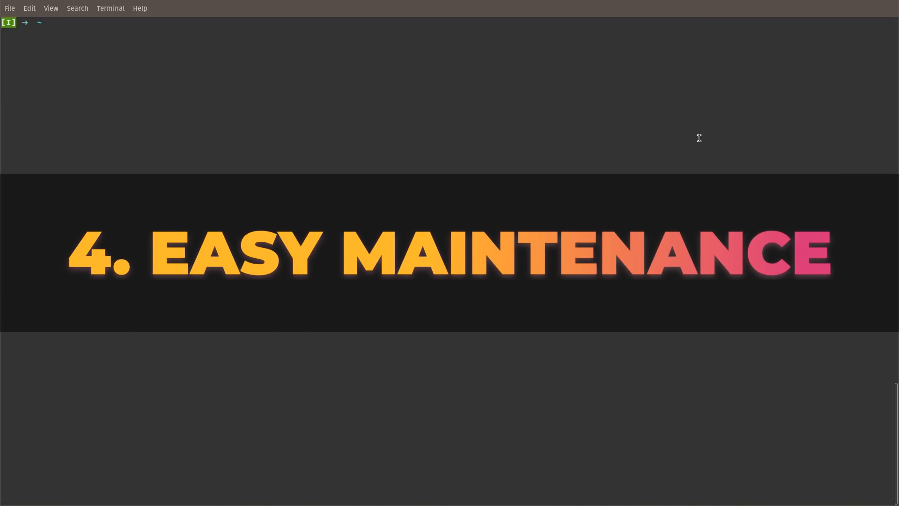
- Enter sudo apt install fish at the fish prompt without running it
type("sudo apt install fish")
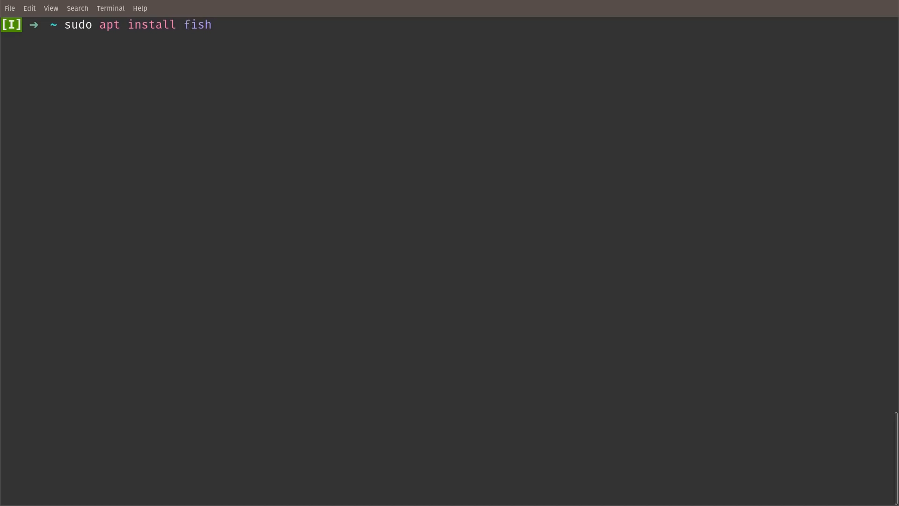
- Preview sudo apt install krita blender inkscape, answer n, then run apt list installed
type("krita blender inkscape")
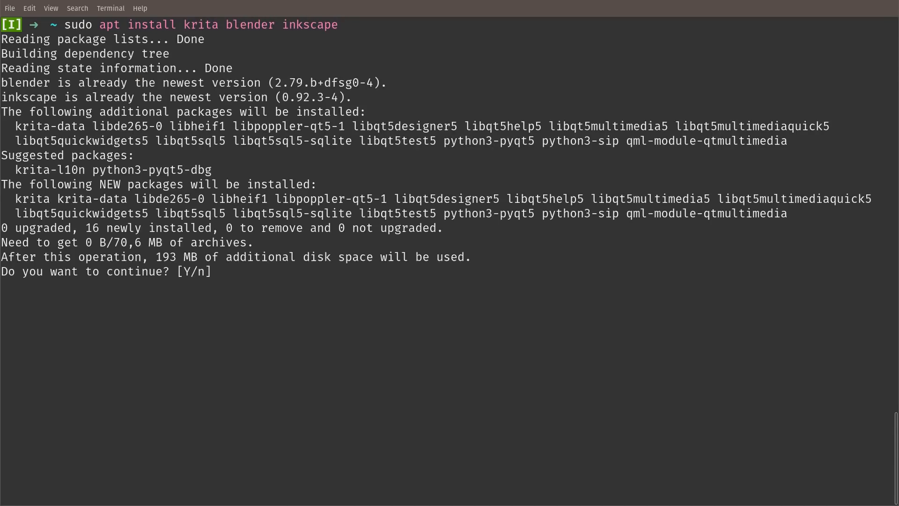
type("n")
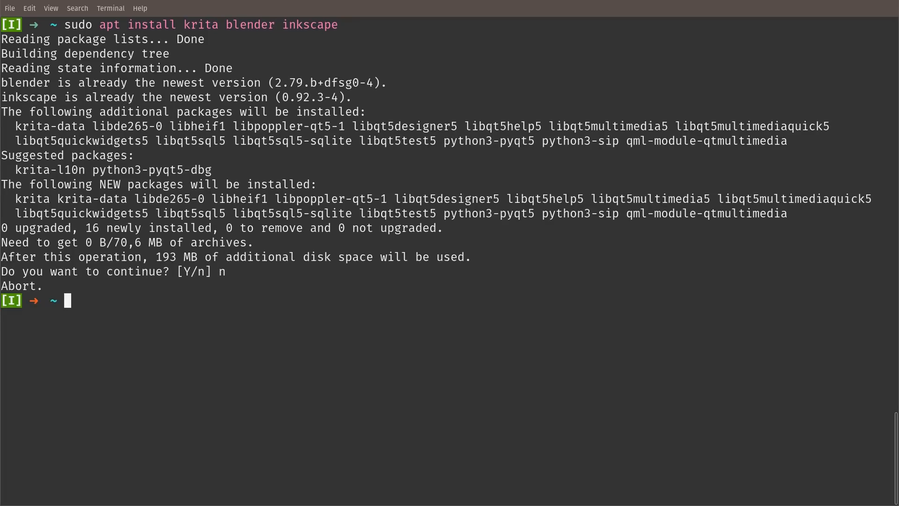
type("apt list installed")
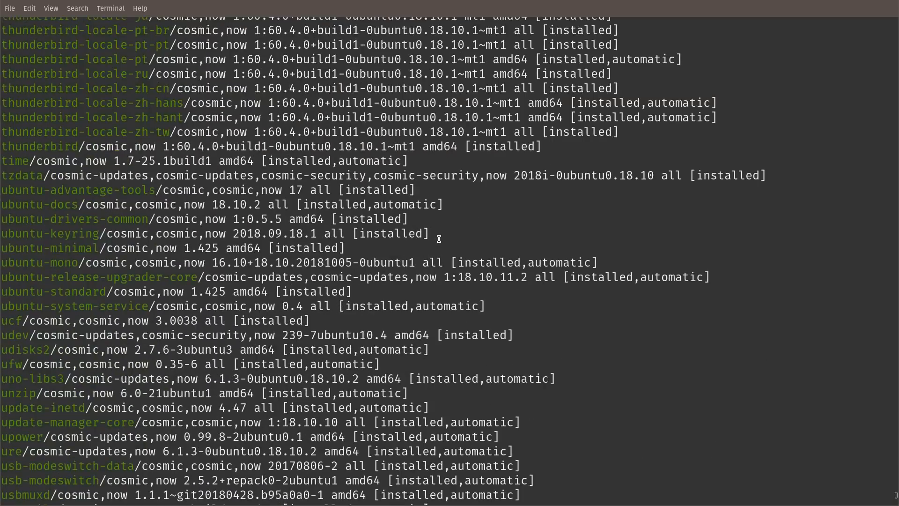
- Review the installed-package list, then search 'syn' in Activities and launch Synaptic
scroll("down", 3)
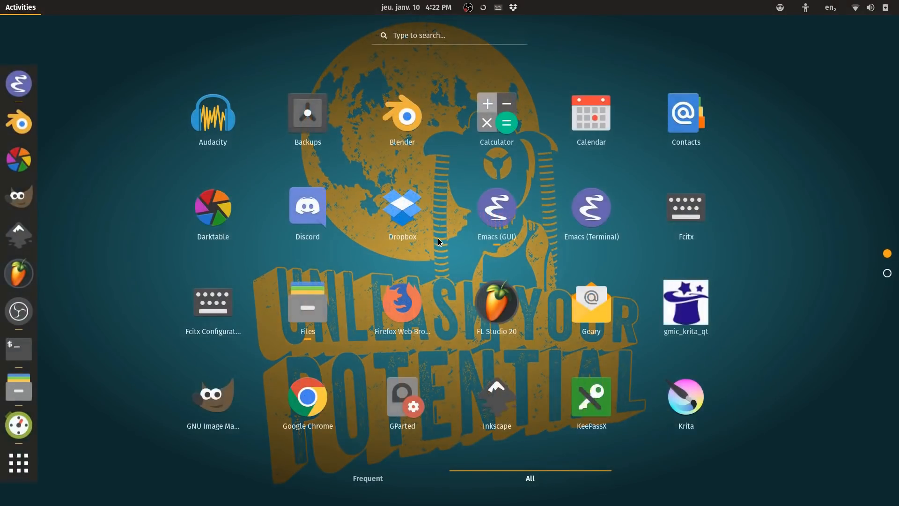
type("syn")
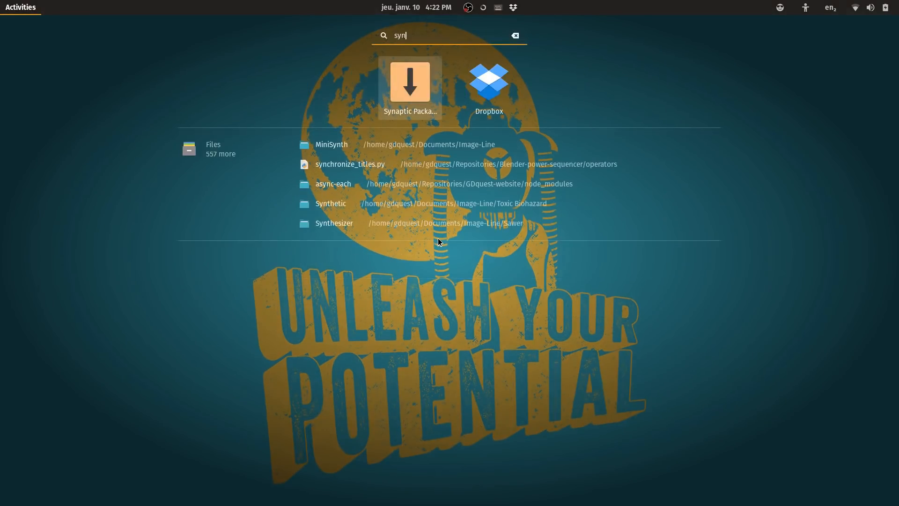
left_click(409, 80)
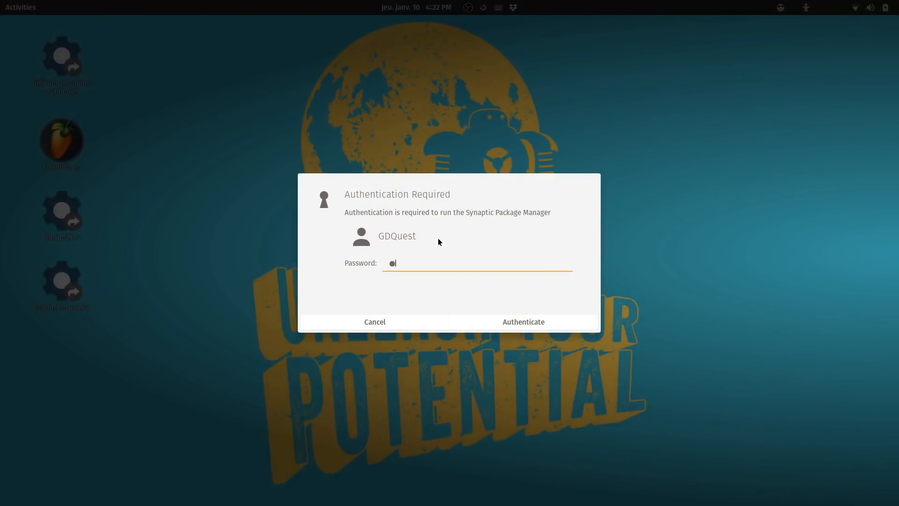
- Authenticate the password prompt to launch Synaptic Package Manager
left_click(523, 321)
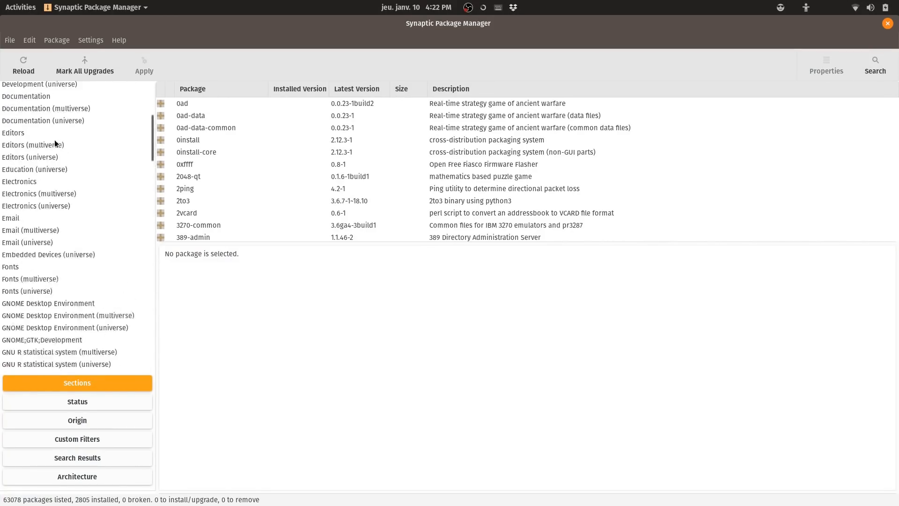
- Filter Synaptic to the Development section, then return to Activities
left_click(22, 143)
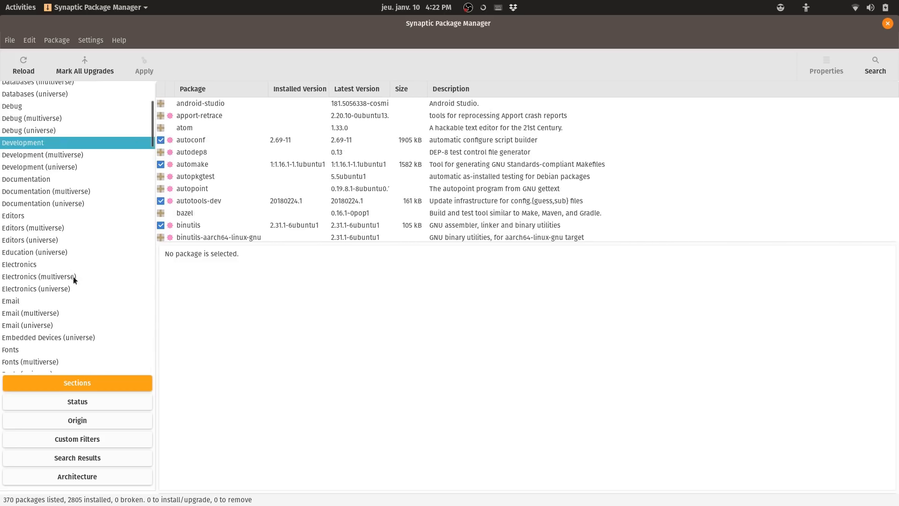
mouse_move(120, 256)
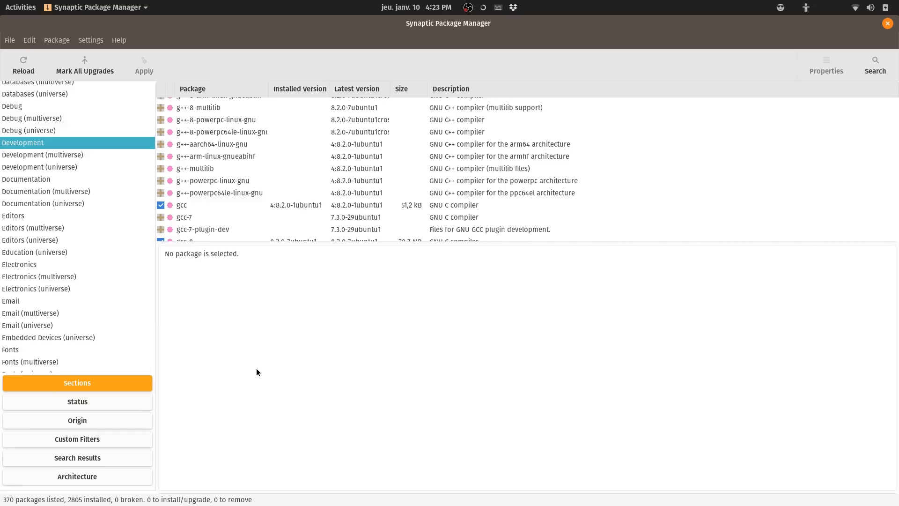
left_click(20, 7)
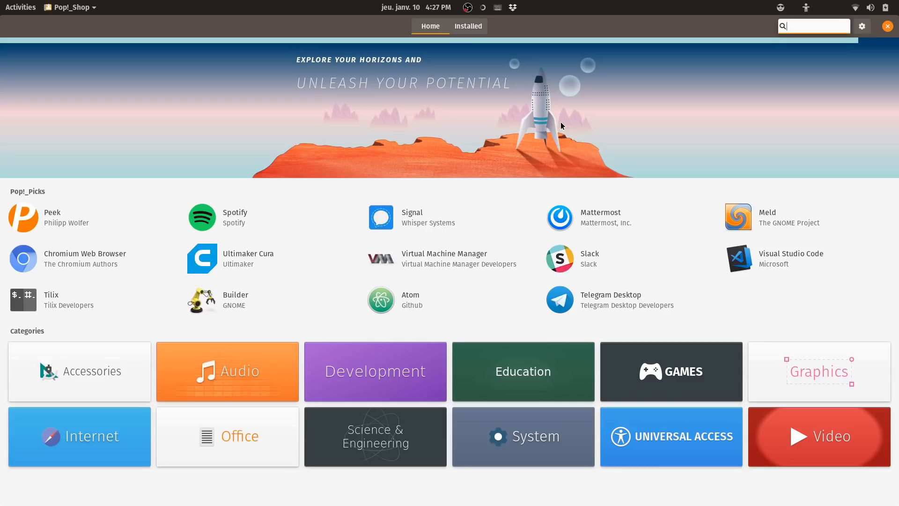
type("krit")
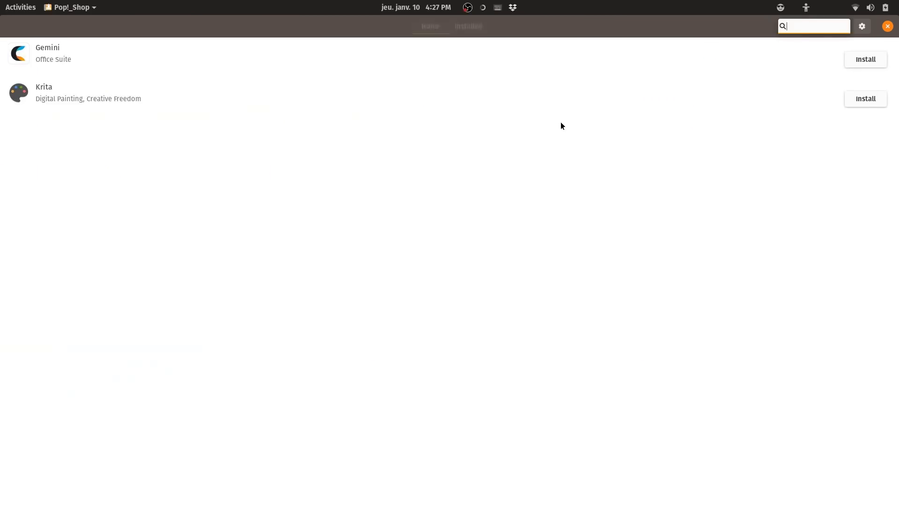
type("blender")
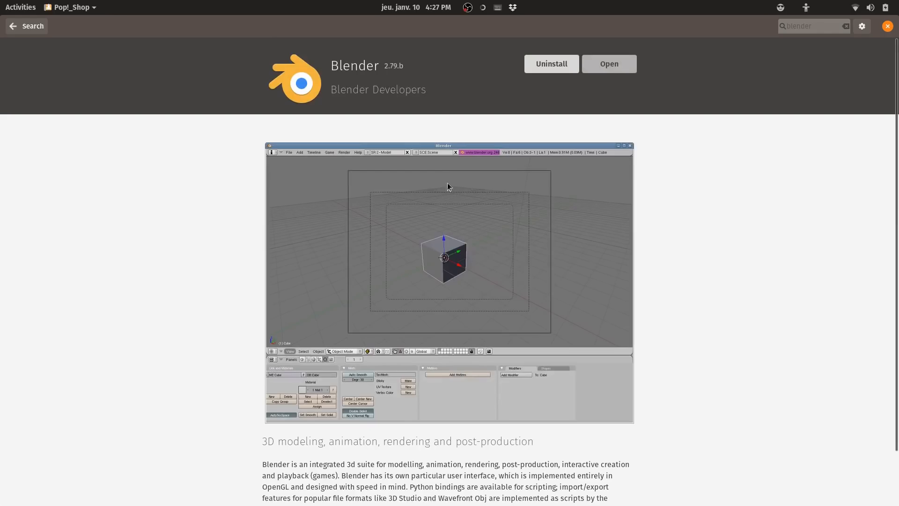
mouse_move(24, 32)
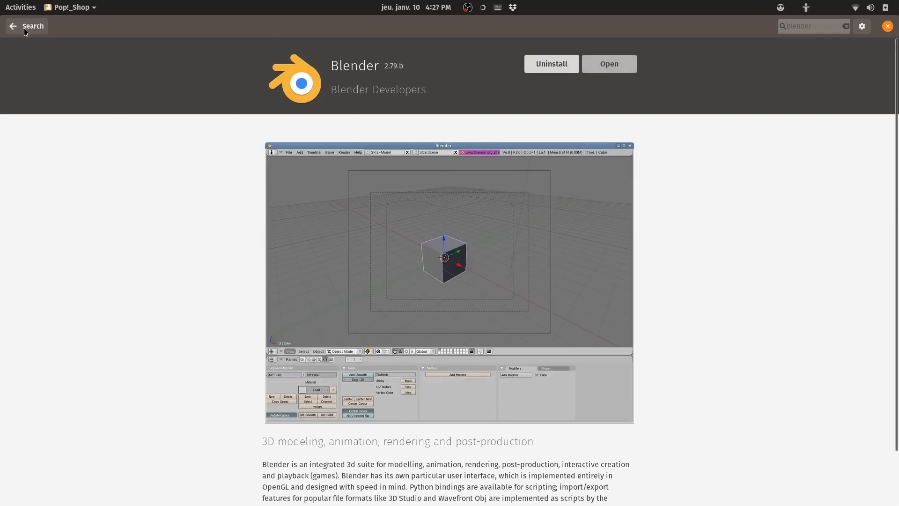
left_click(26, 26)
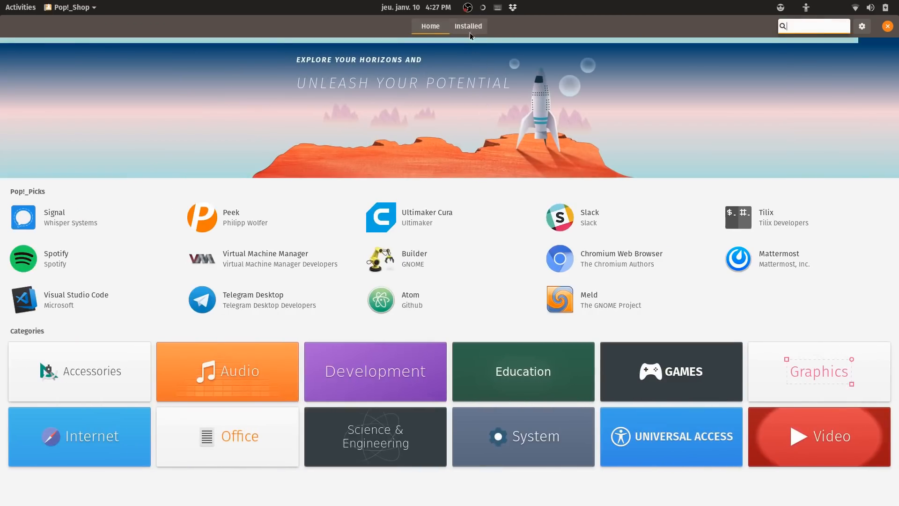
left_click(468, 26)
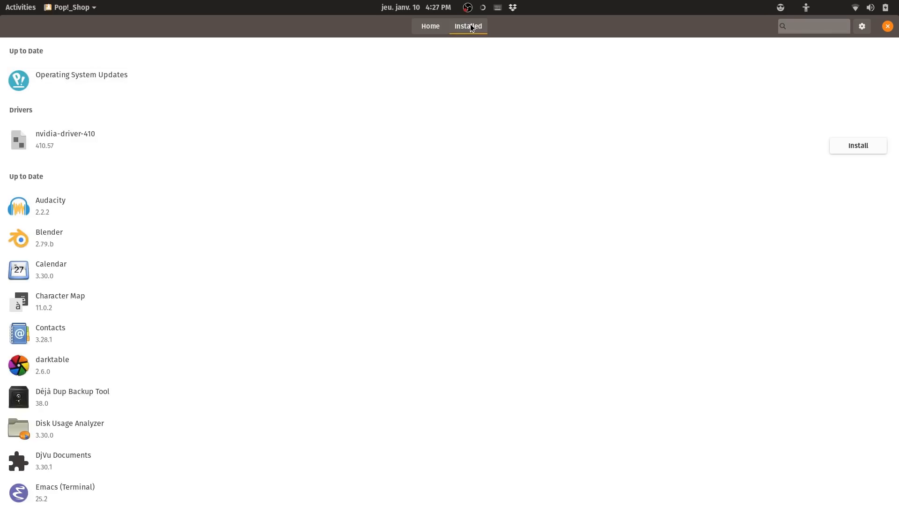
mouse_move(307, 338)
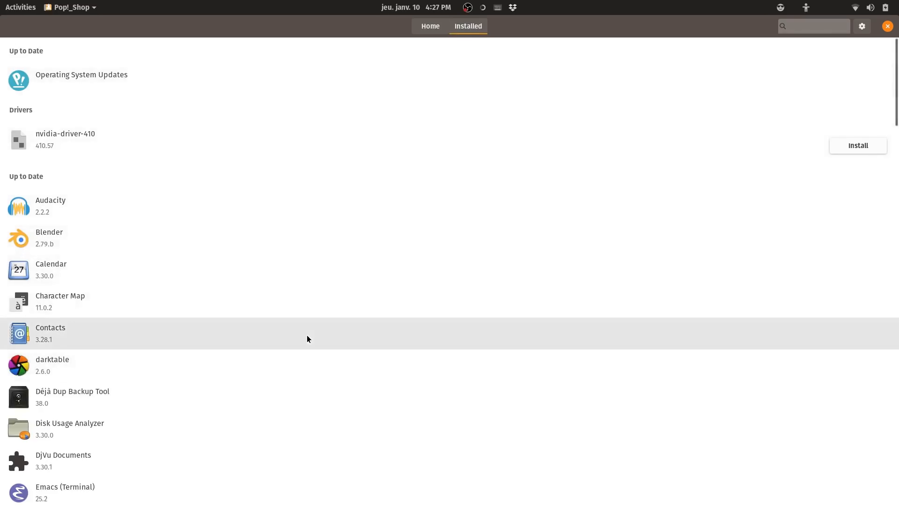
mouse_move(830, 73)
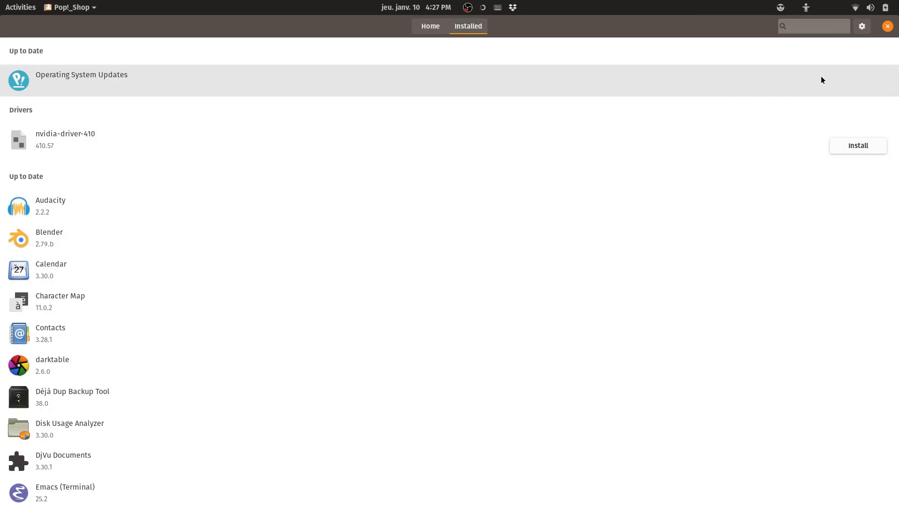
mouse_move(338, 234)
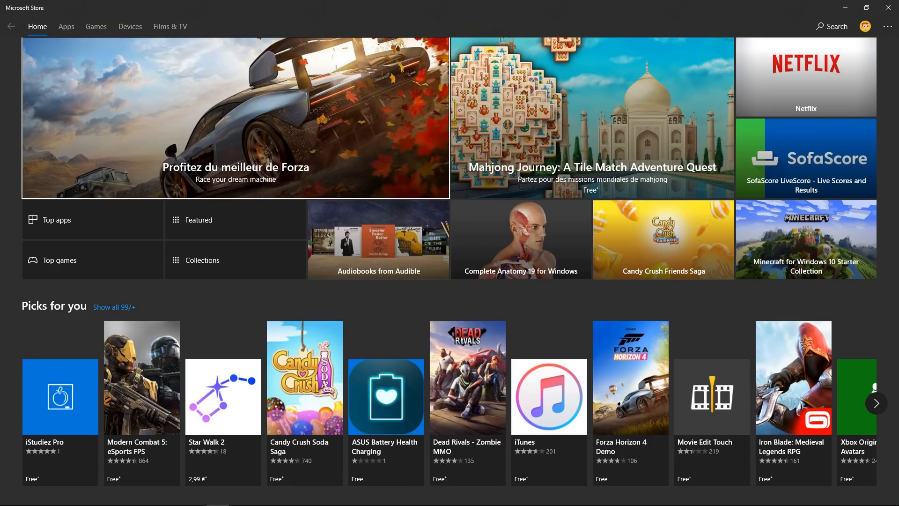
- Advance the Picks for you carousel in Microsoft Store, then leave the page
left_click(875, 403)
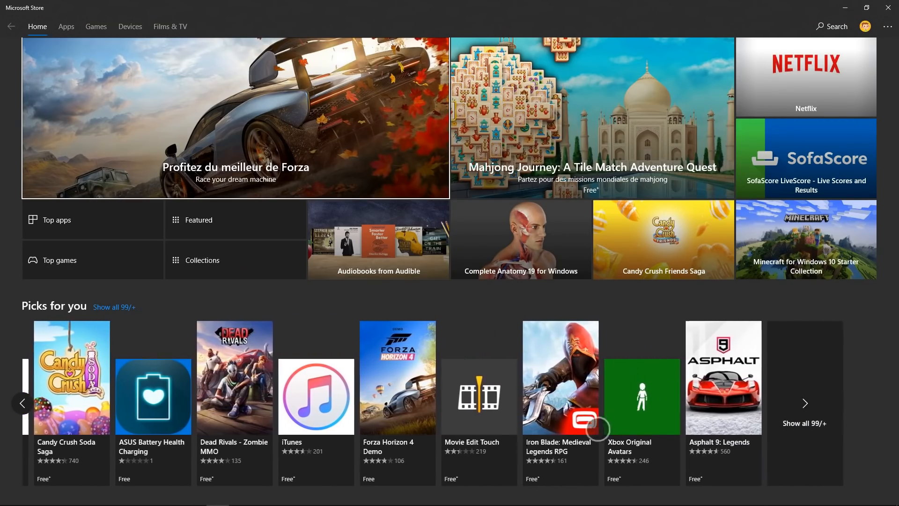
left_click(66, 27)
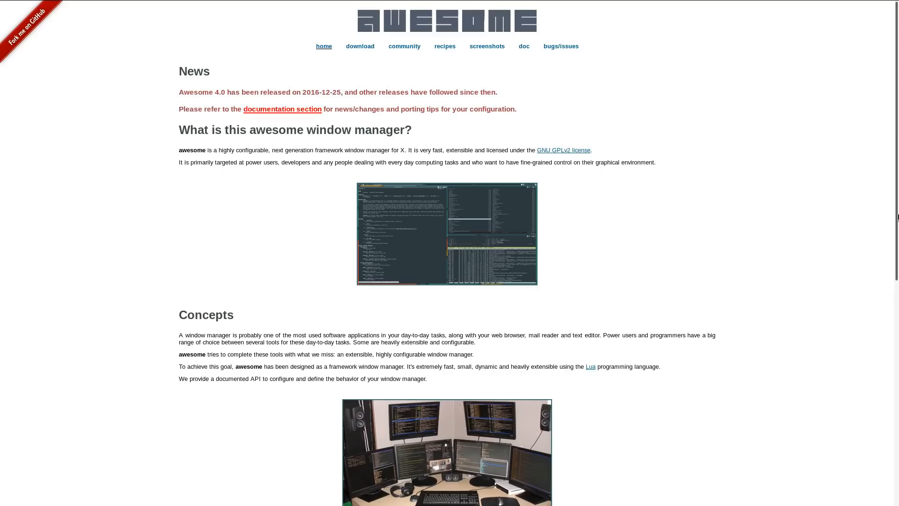
mouse_move(478, 262)
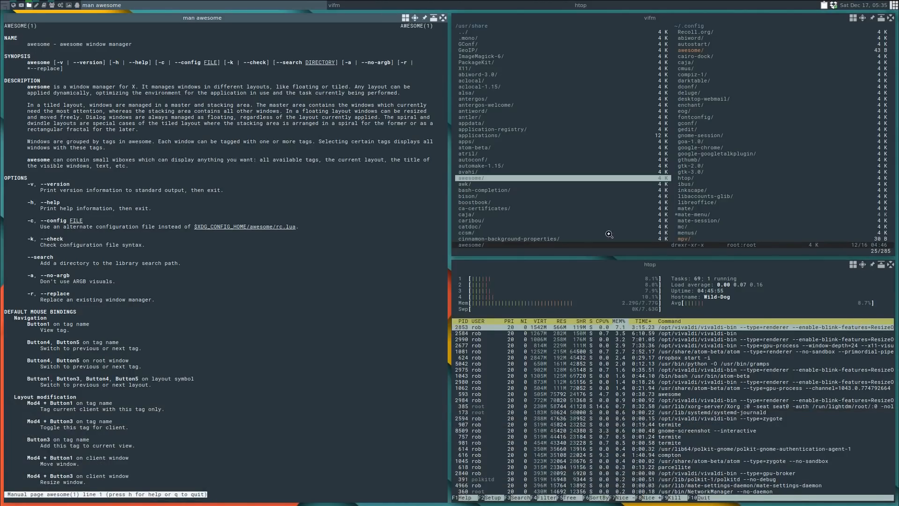
mouse_move(577, 218)
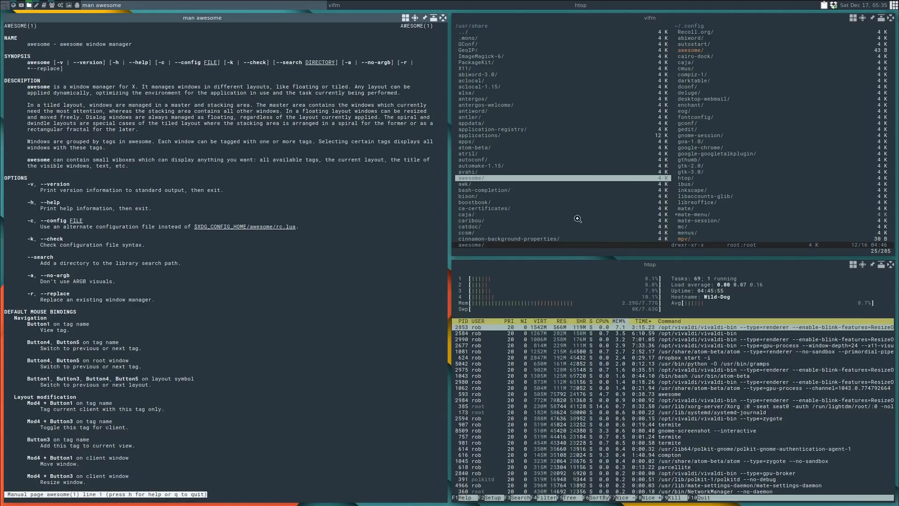
mouse_move(549, 228)
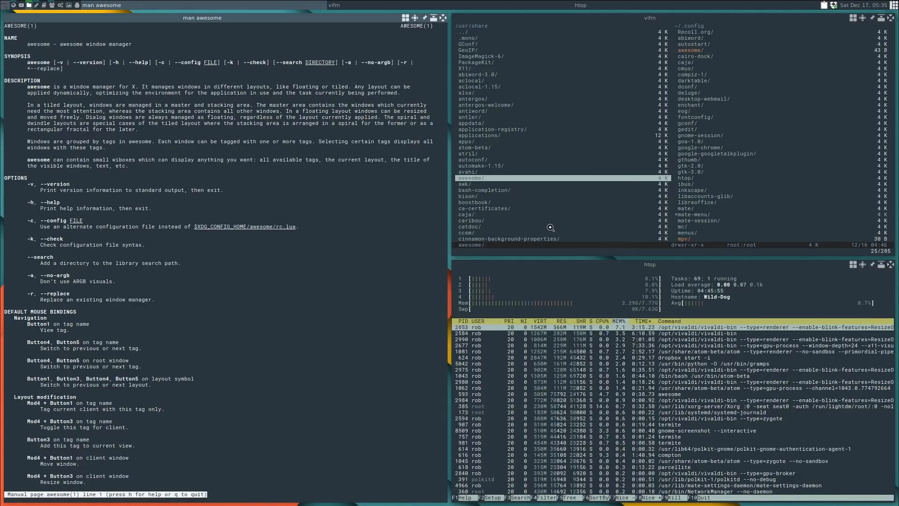
mouse_move(522, 234)
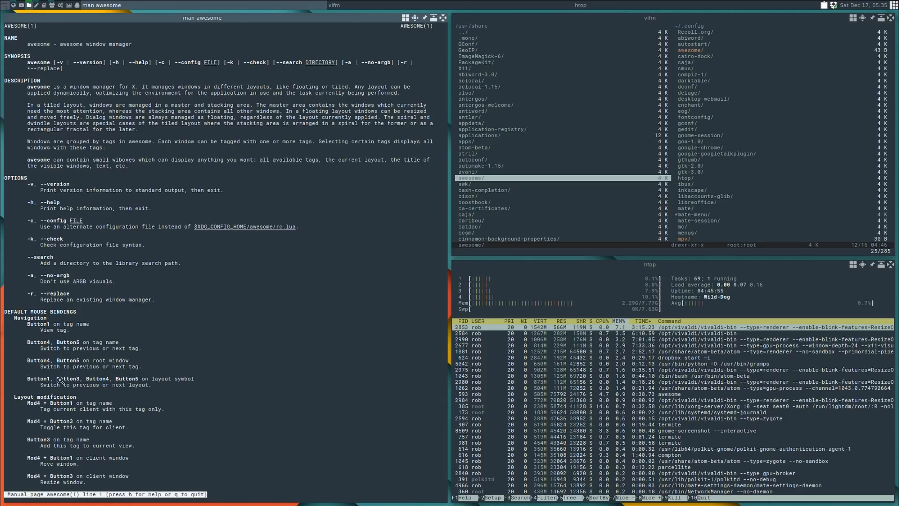
mouse_move(159, 395)
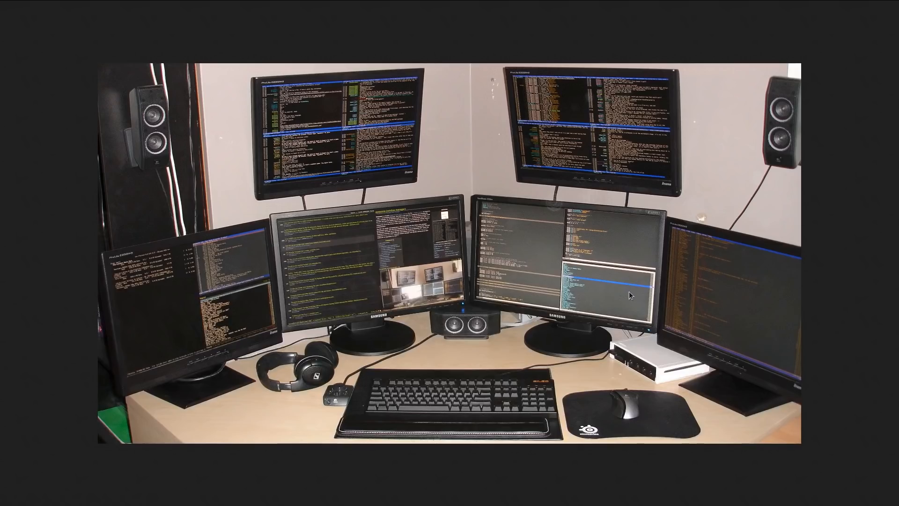
mouse_move(653, 269)
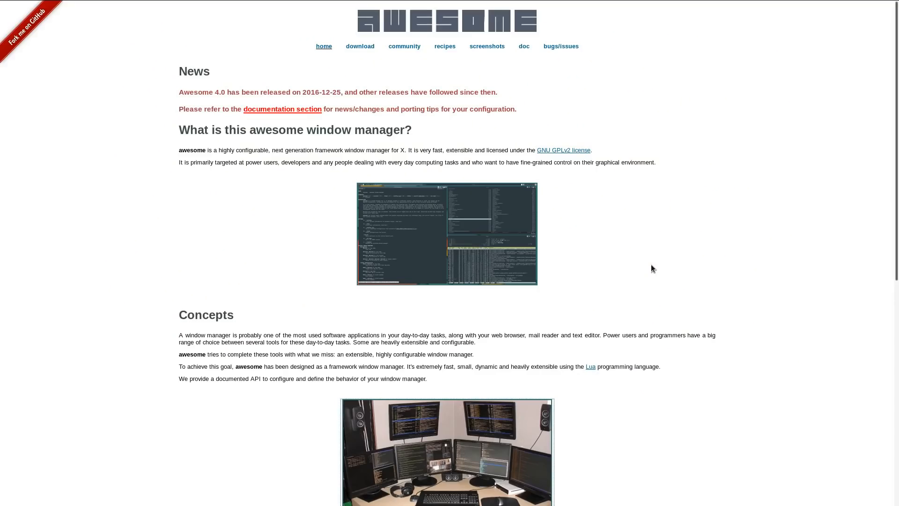
scroll("down", 3)
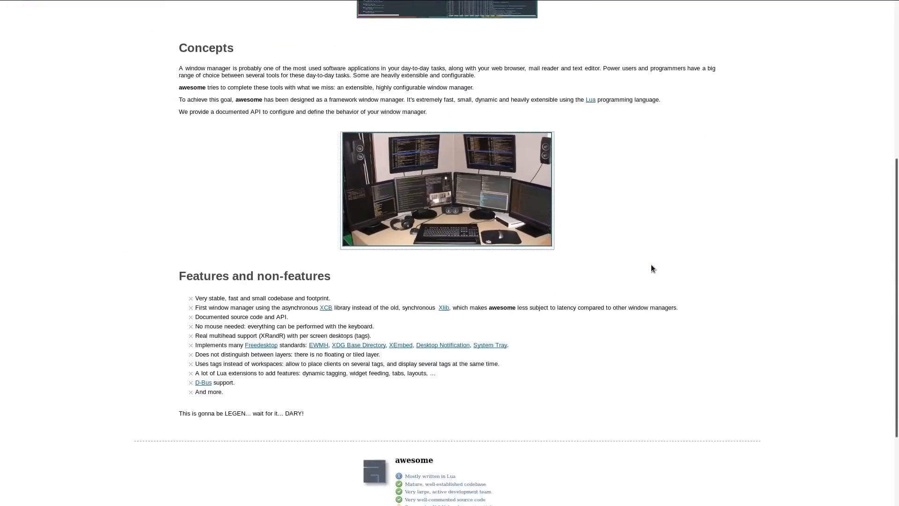
scroll("up", 3)
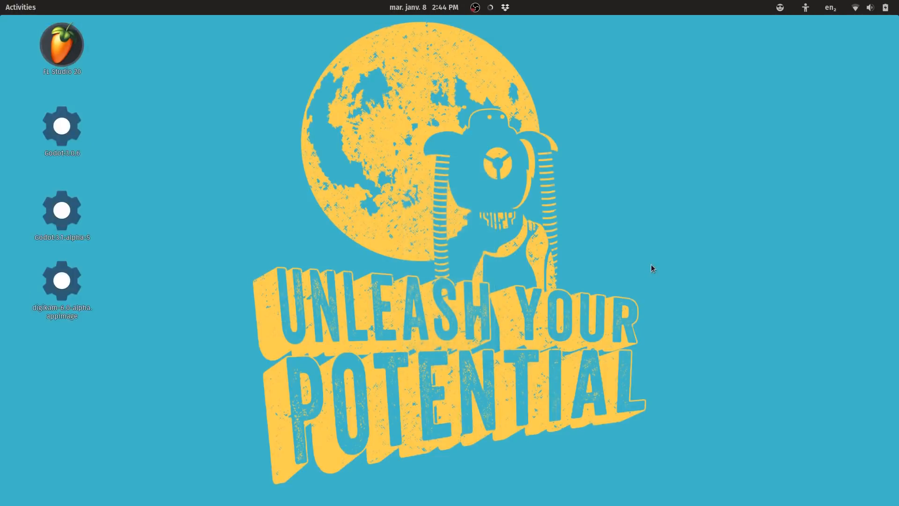
- Search 'pop' in Activities, launch Pop!_Shop, then close its window
left_click(20, 7)
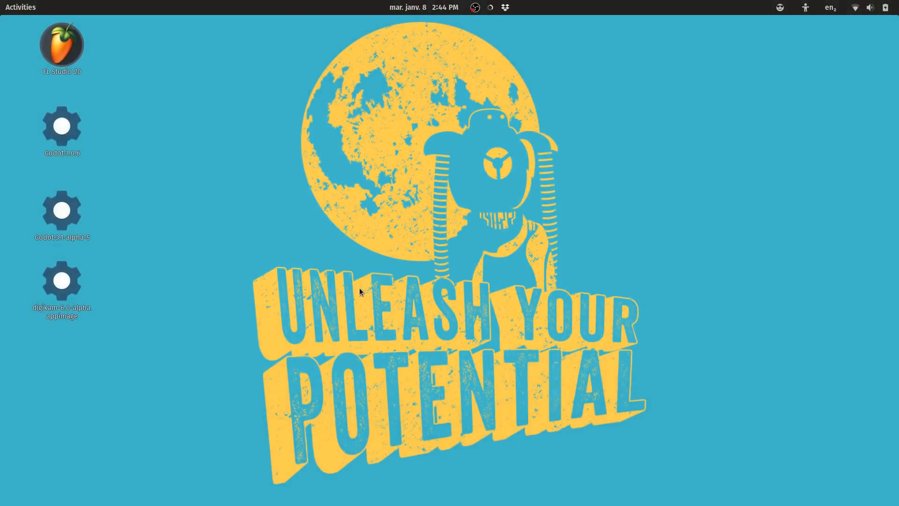
mouse_move(370, 286)
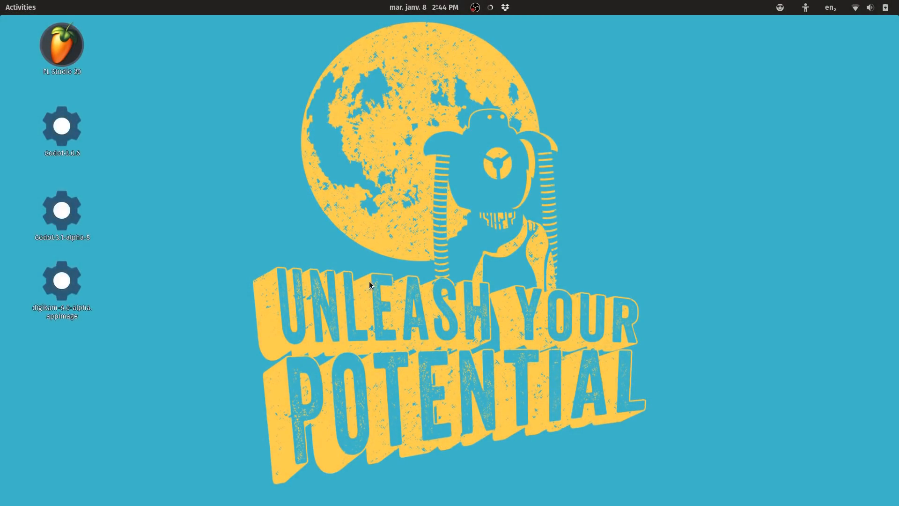
type("pop")
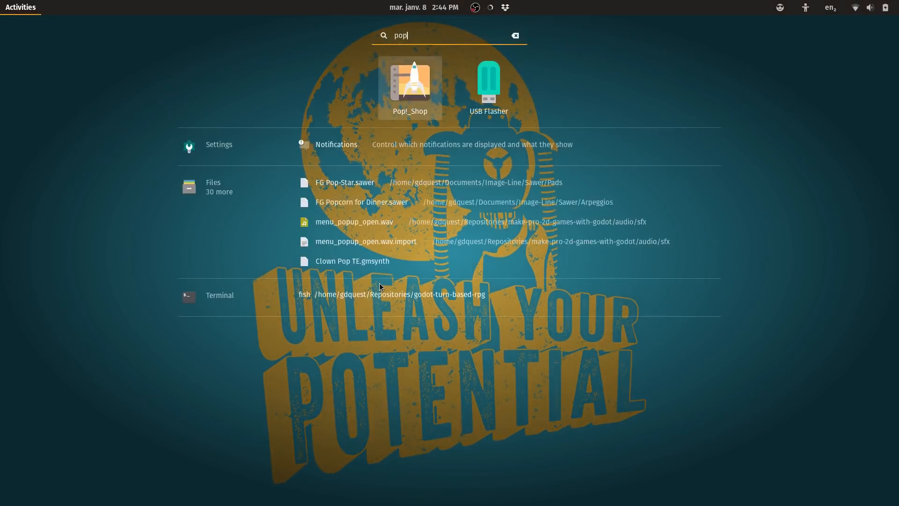
left_click(409, 86)
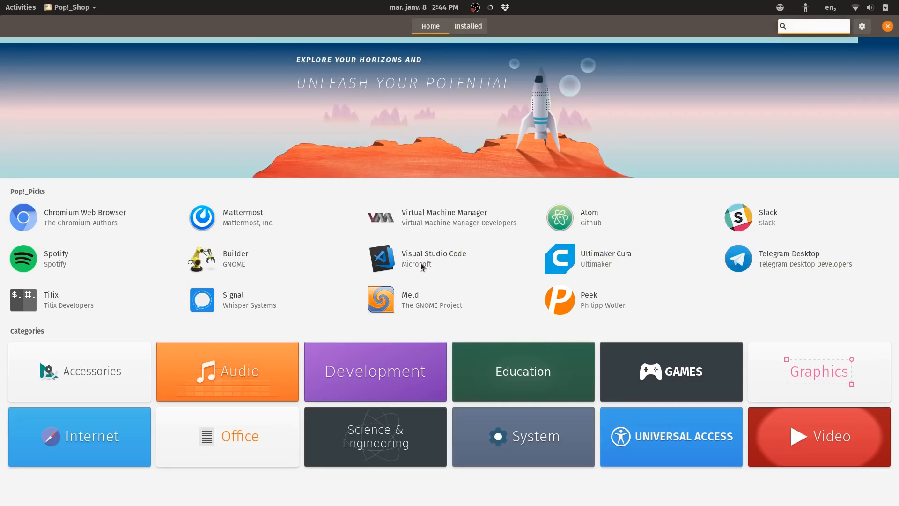
left_click(887, 26)
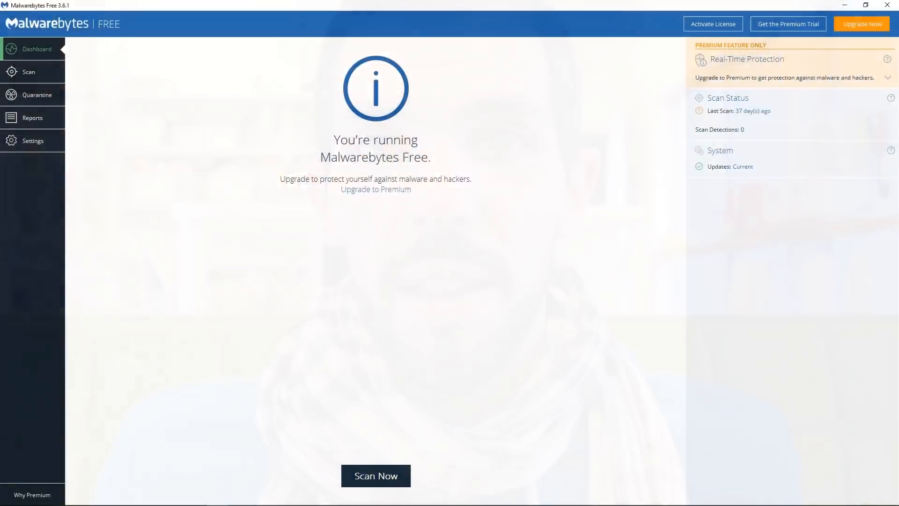
- Start a threat scan from the Malwarebytes dashboard with Scan Now
left_click(375, 476)
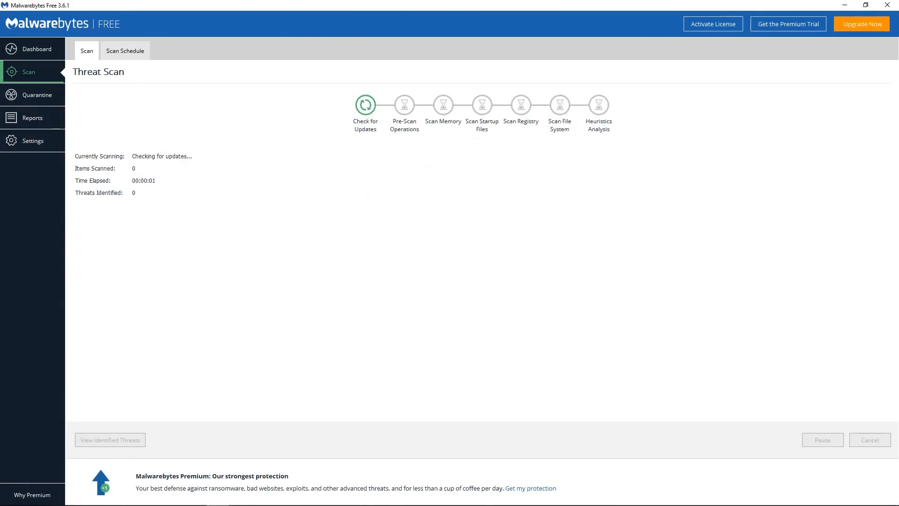